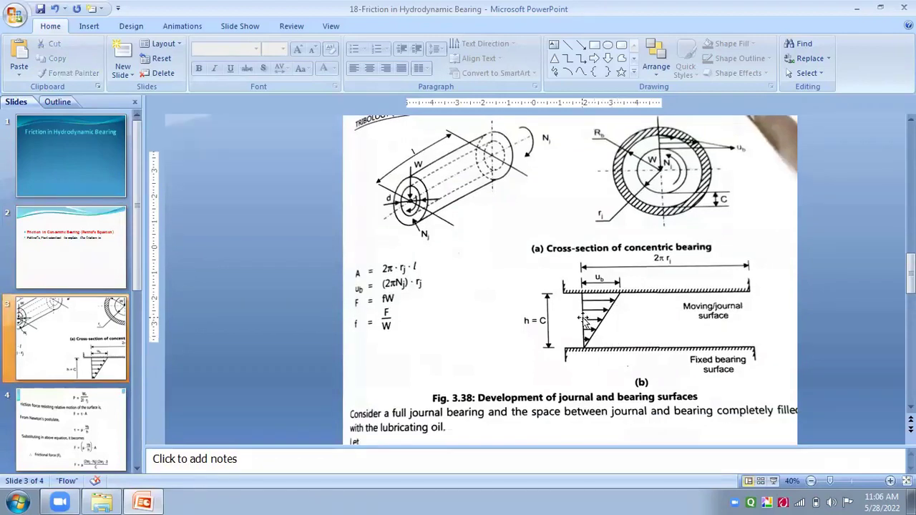
mouse_move(580, 318)
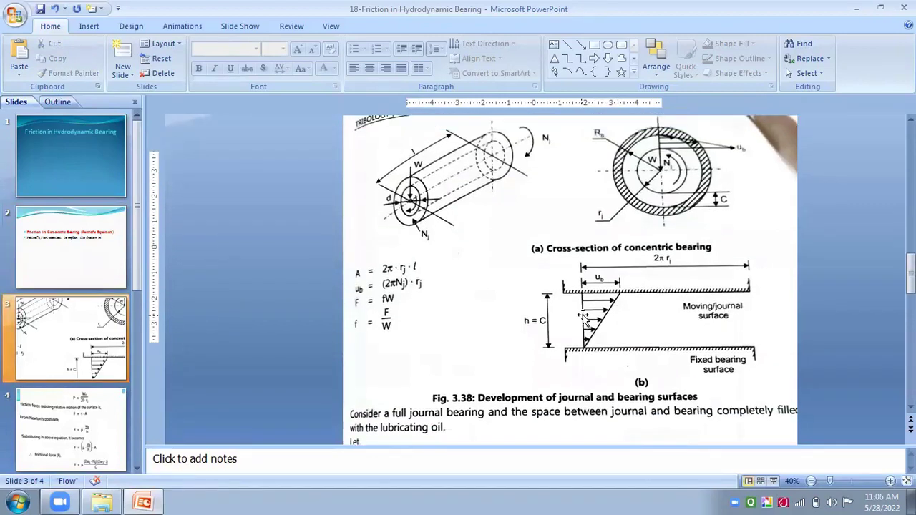
scroll("down", 3)
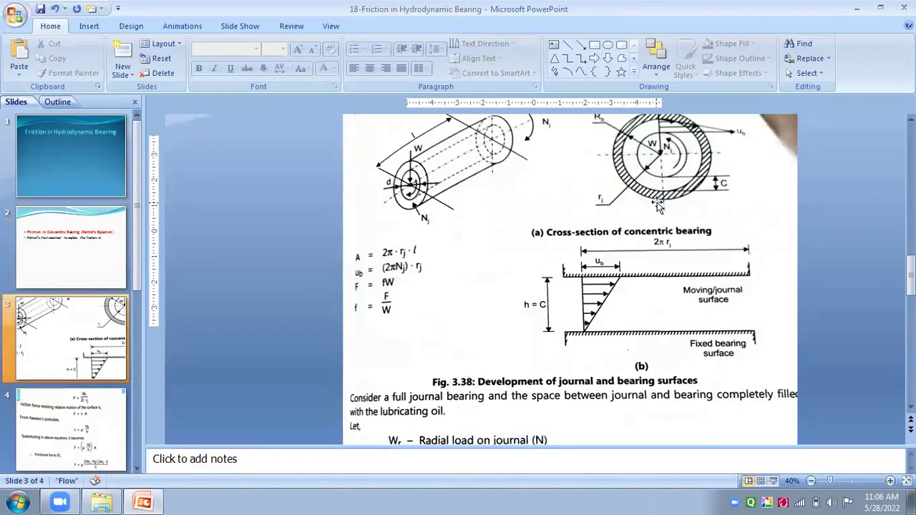
mouse_move(660, 199)
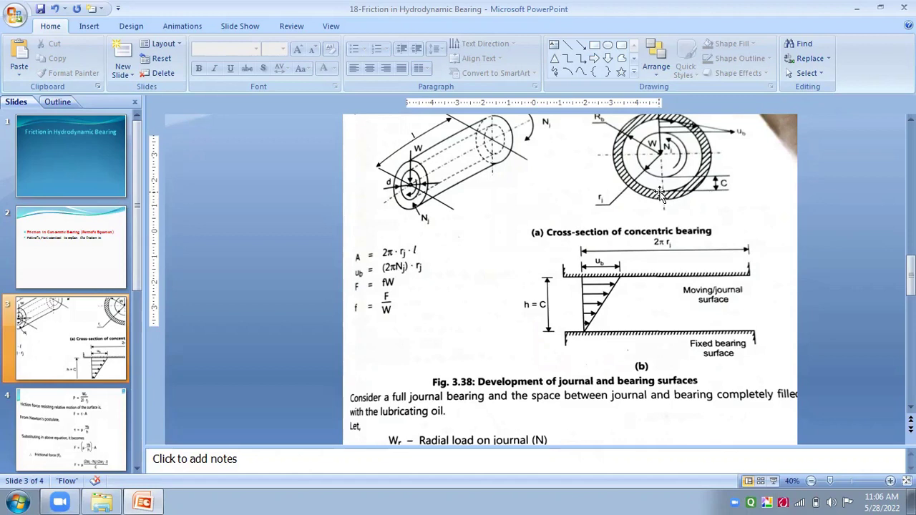
mouse_move(681, 182)
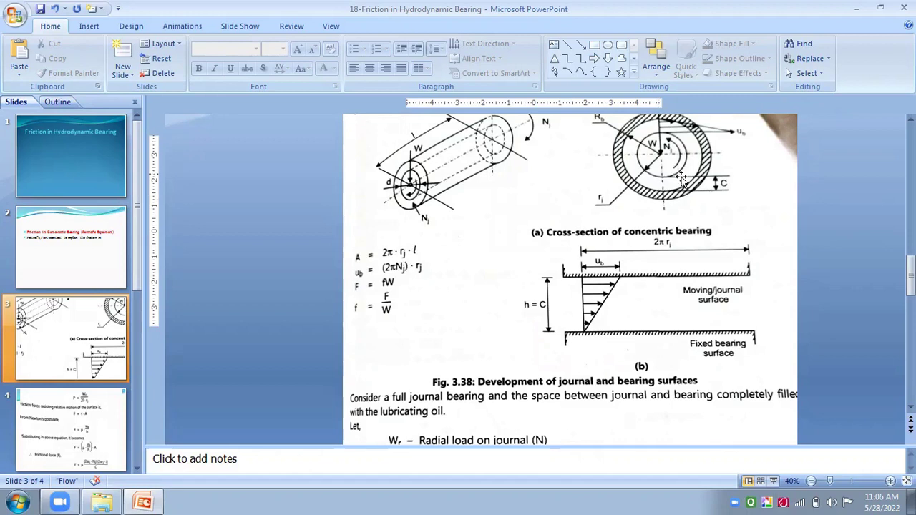
mouse_move(691, 185)
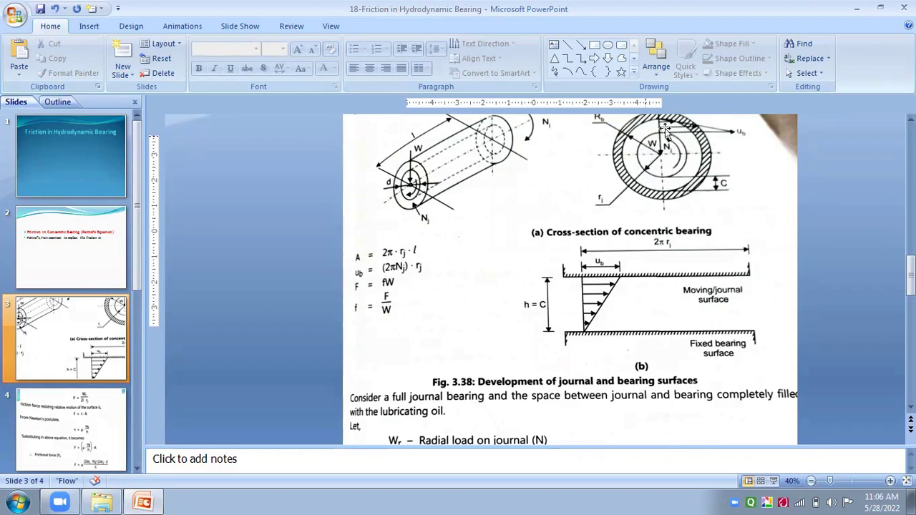
scroll("down", 3)
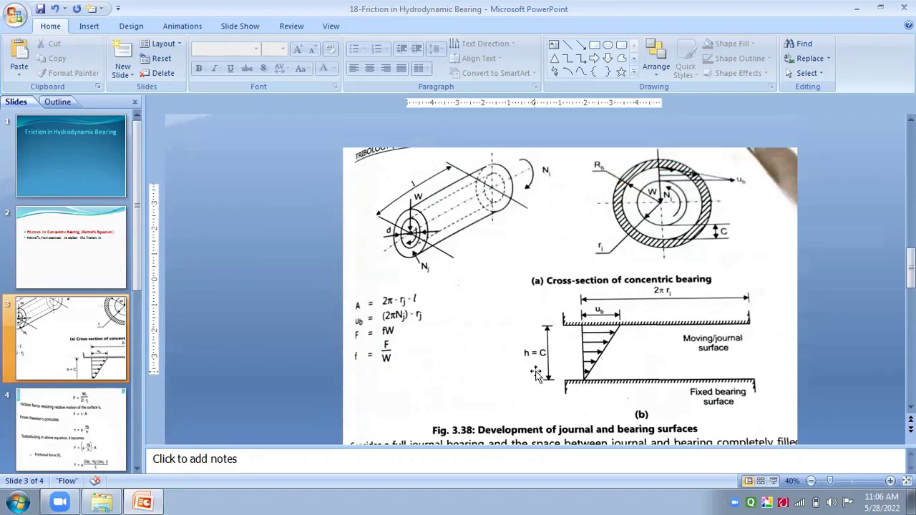
mouse_move(612, 417)
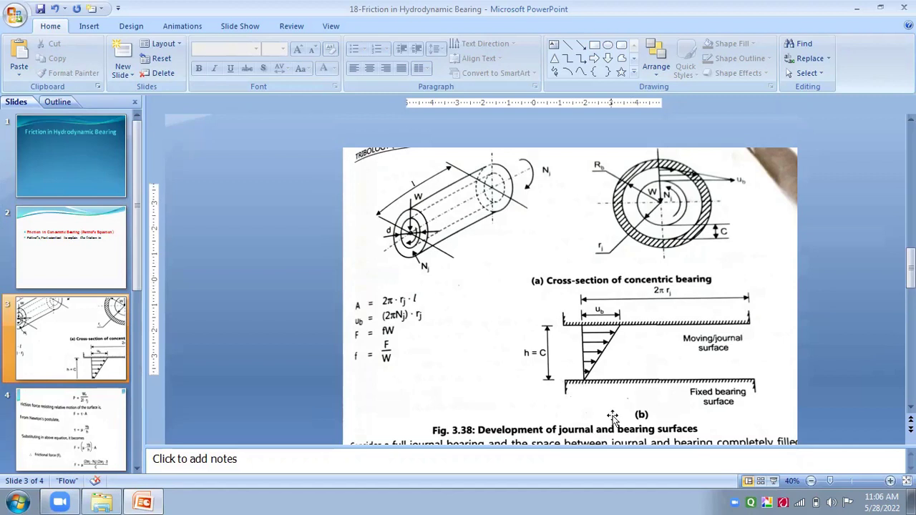
scroll("down", 3)
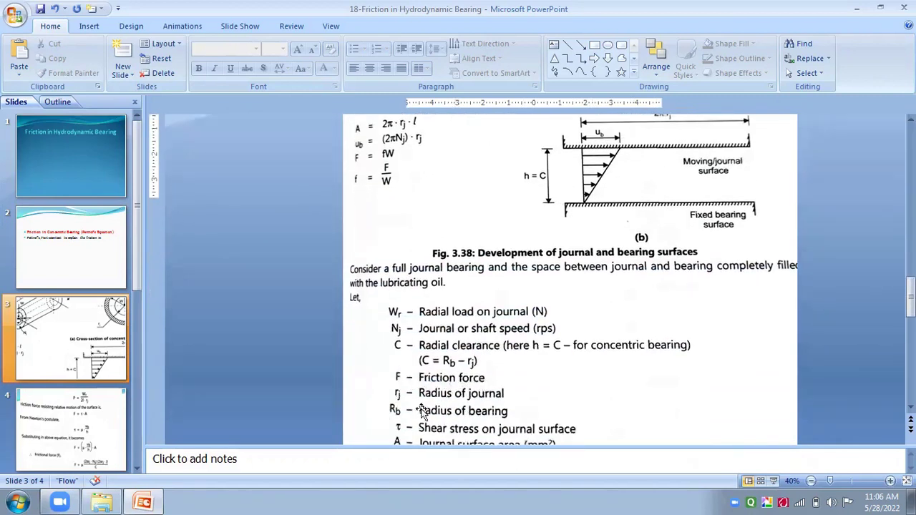
scroll("down", 3)
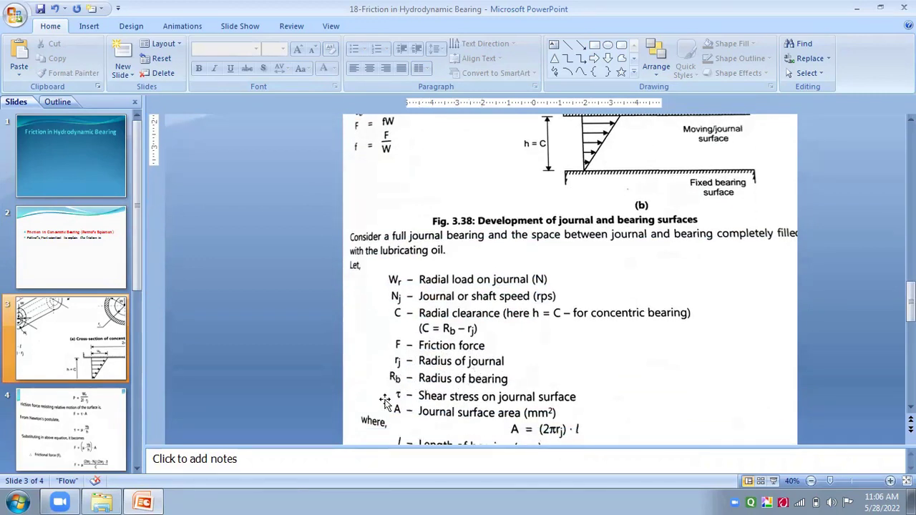
mouse_move(544, 400)
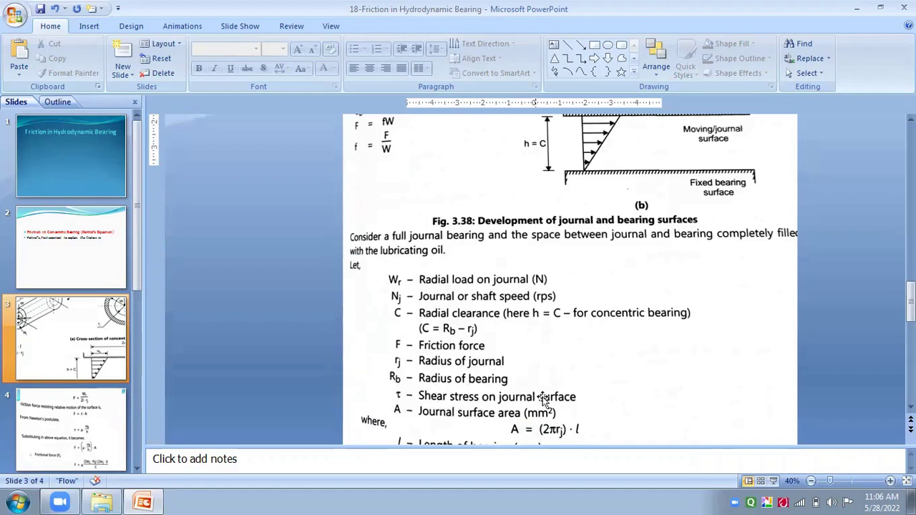
scroll("down", 3)
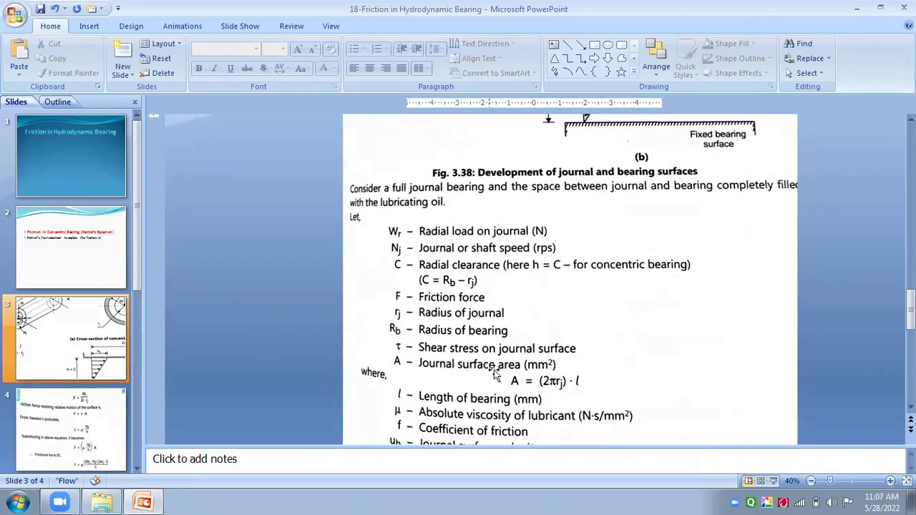
mouse_move(548, 439)
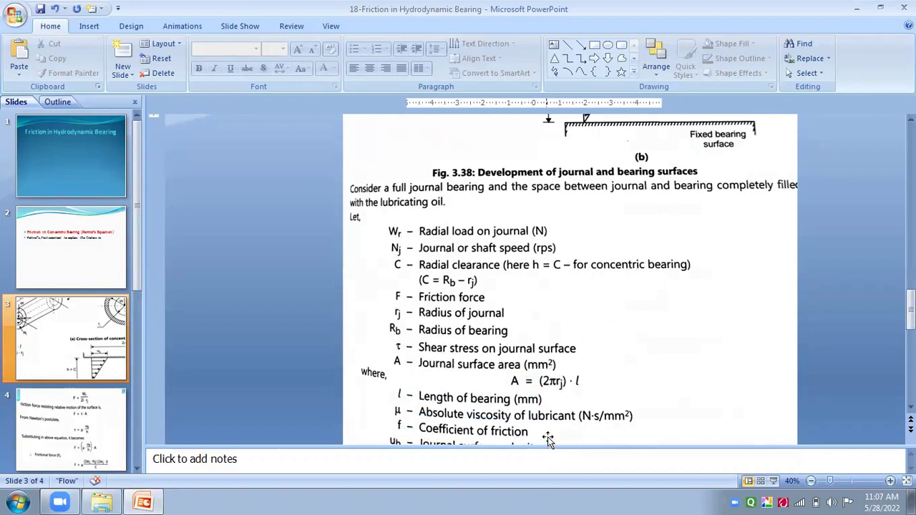
mouse_move(548, 390)
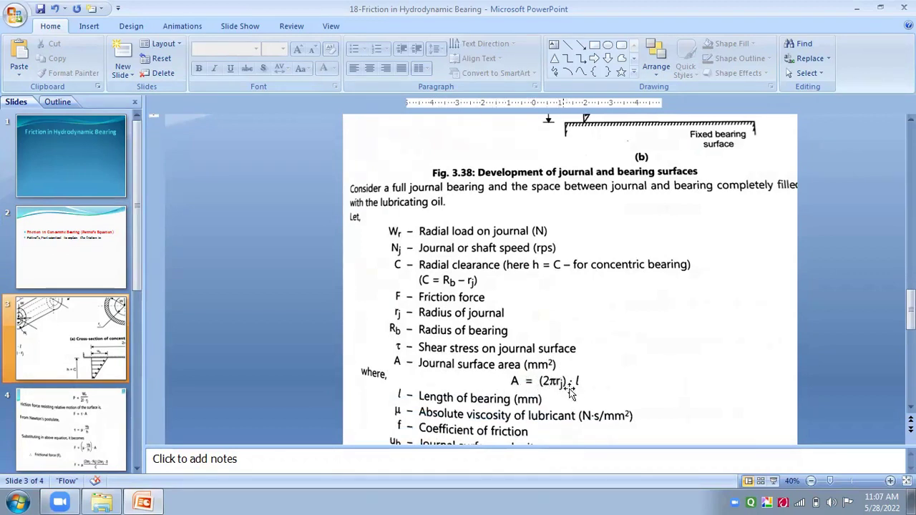
scroll("down", 3)
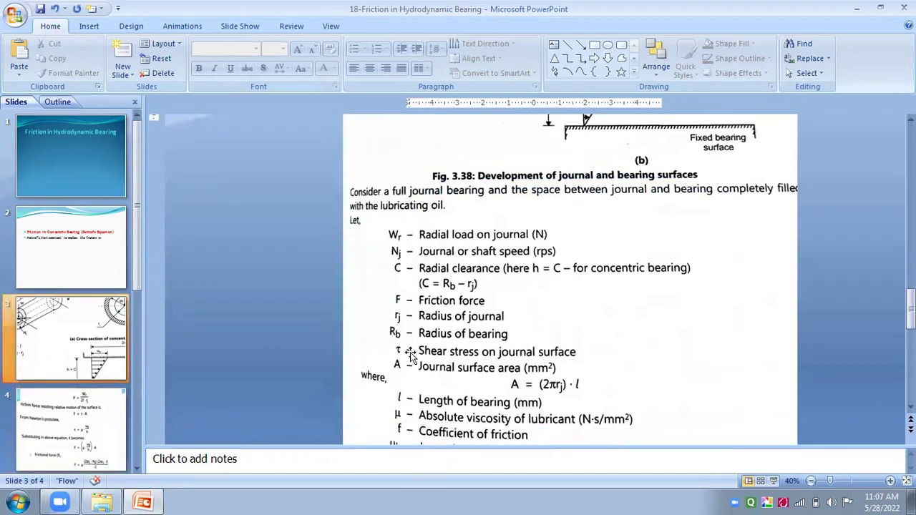
scroll("down", 3)
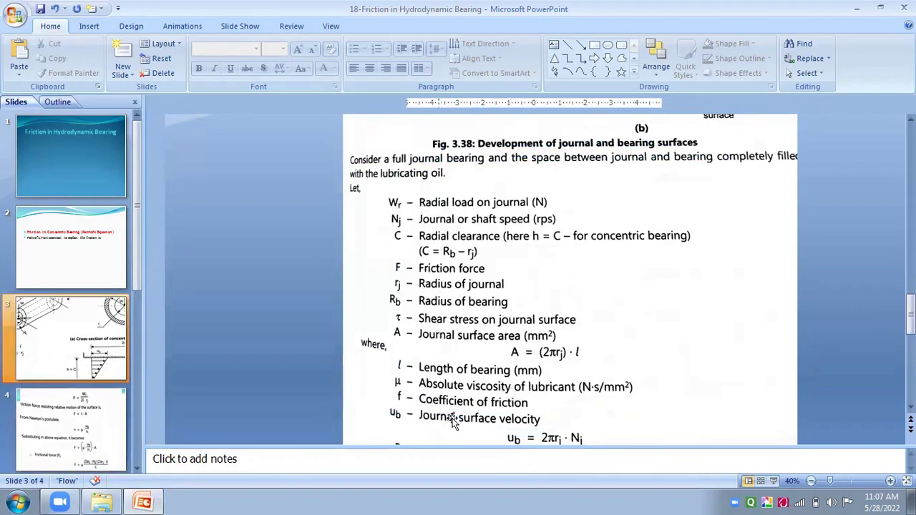
mouse_move(416, 437)
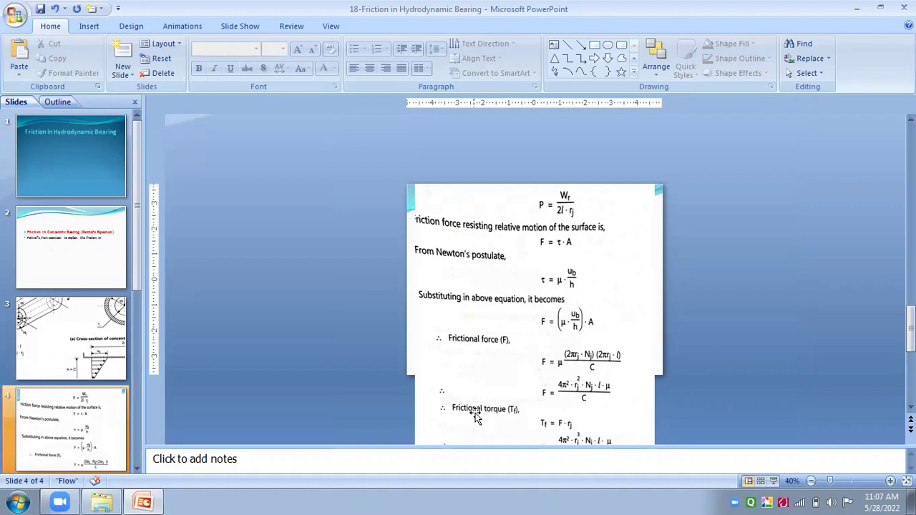
mouse_move(571, 215)
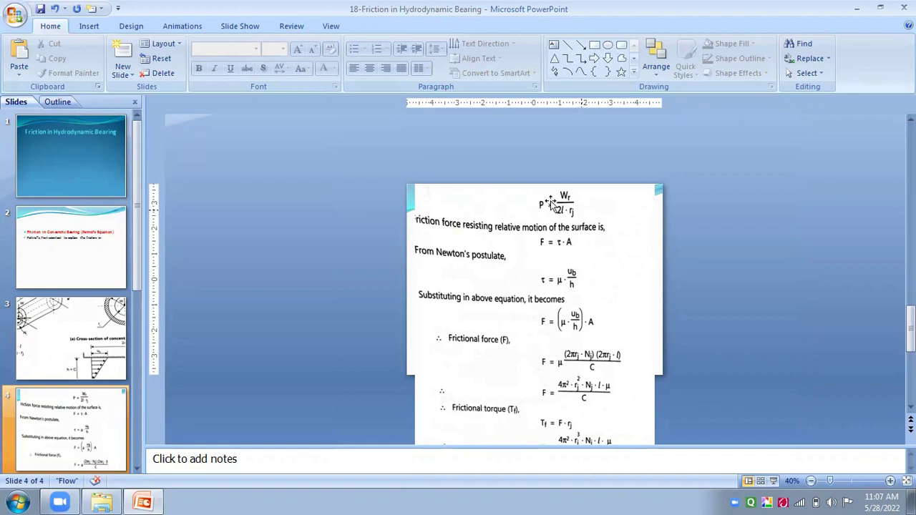
mouse_move(473, 244)
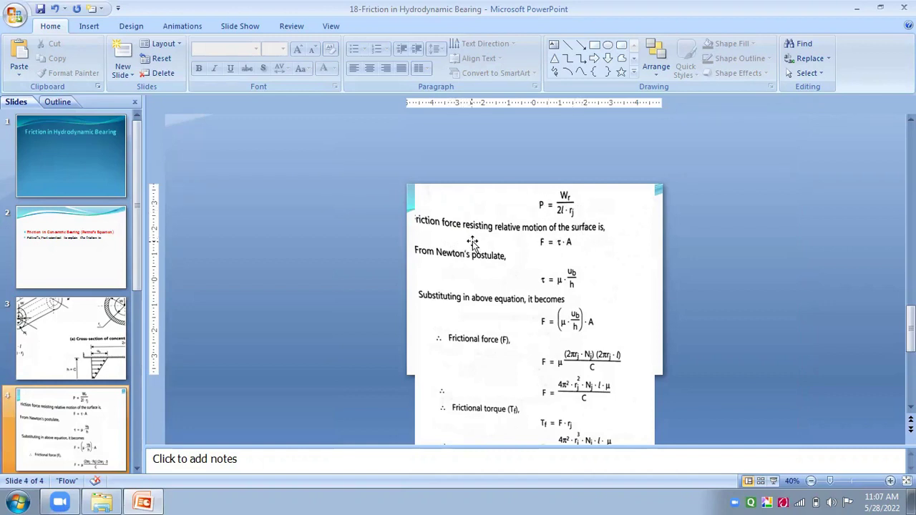
mouse_move(519, 231)
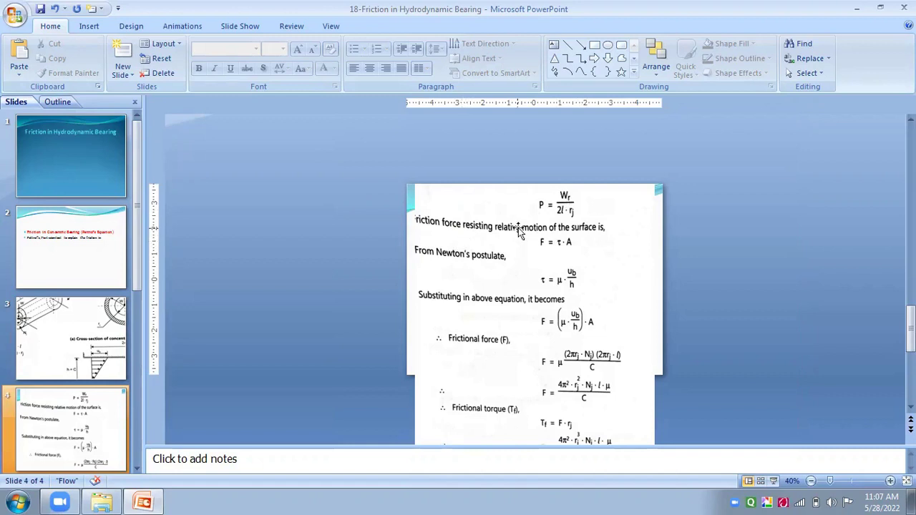
mouse_move(582, 260)
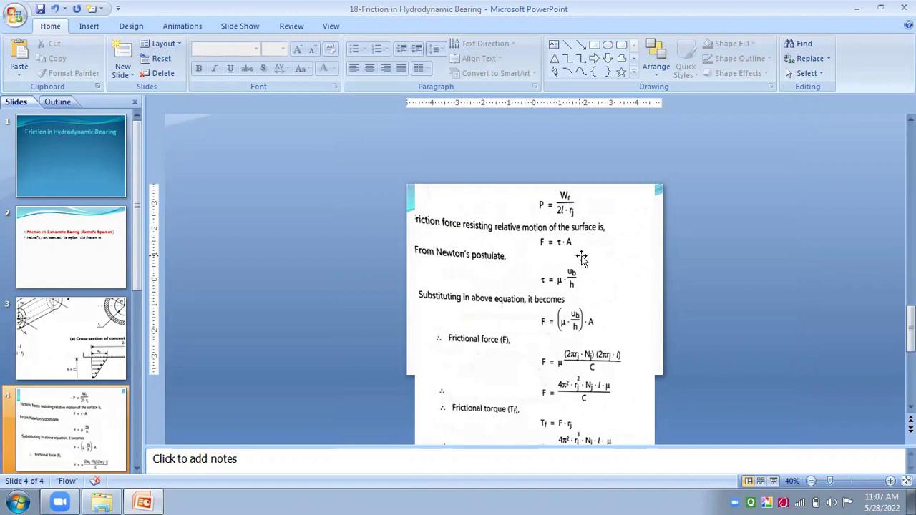
mouse_move(601, 258)
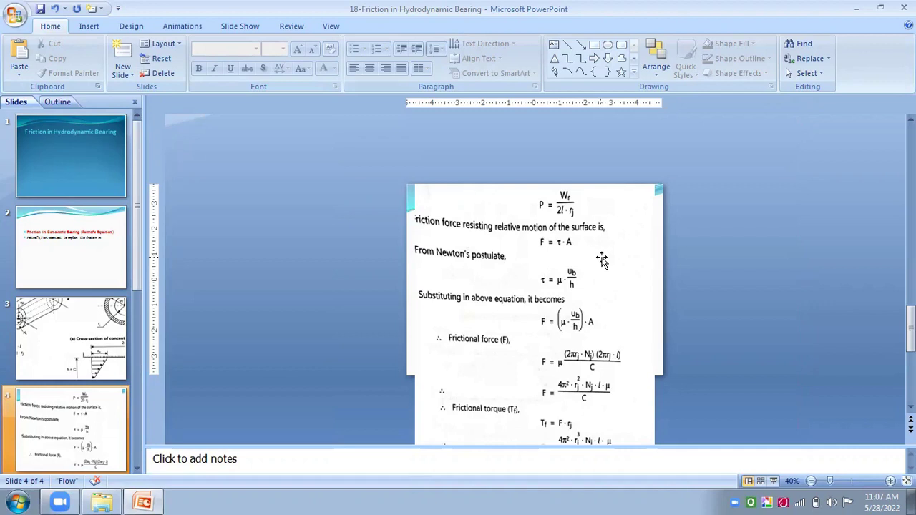
mouse_move(666, 295)
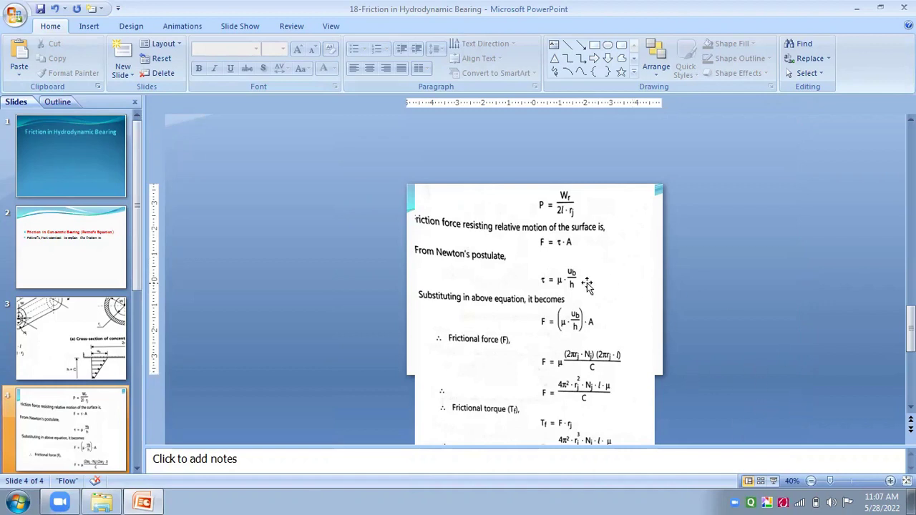
mouse_move(580, 285)
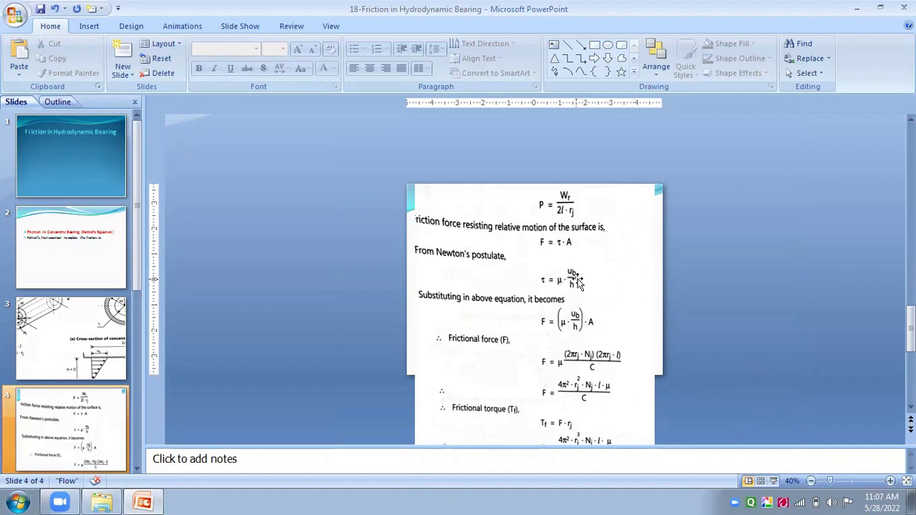
mouse_move(577, 293)
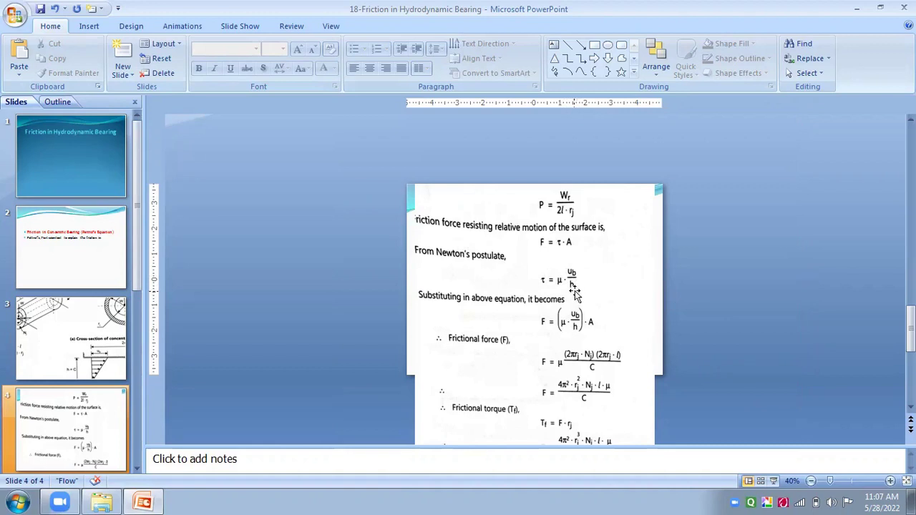
mouse_move(544, 319)
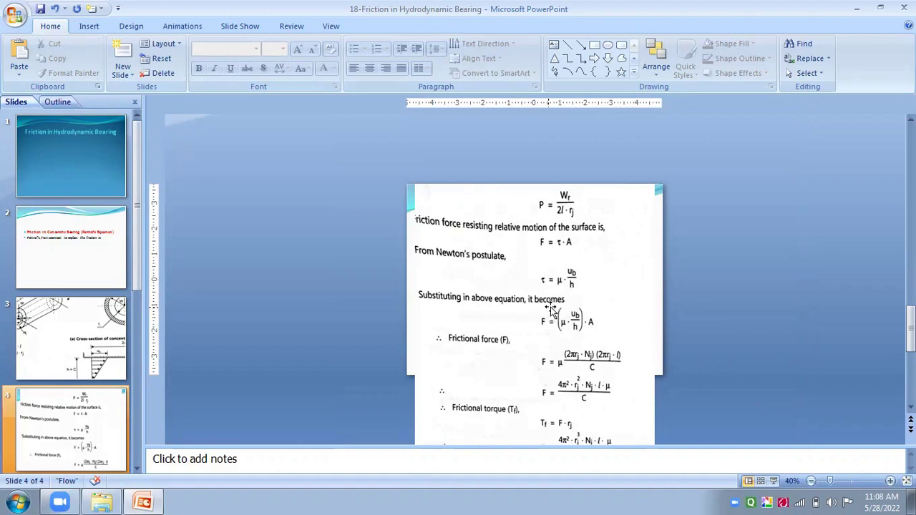
mouse_move(532, 263)
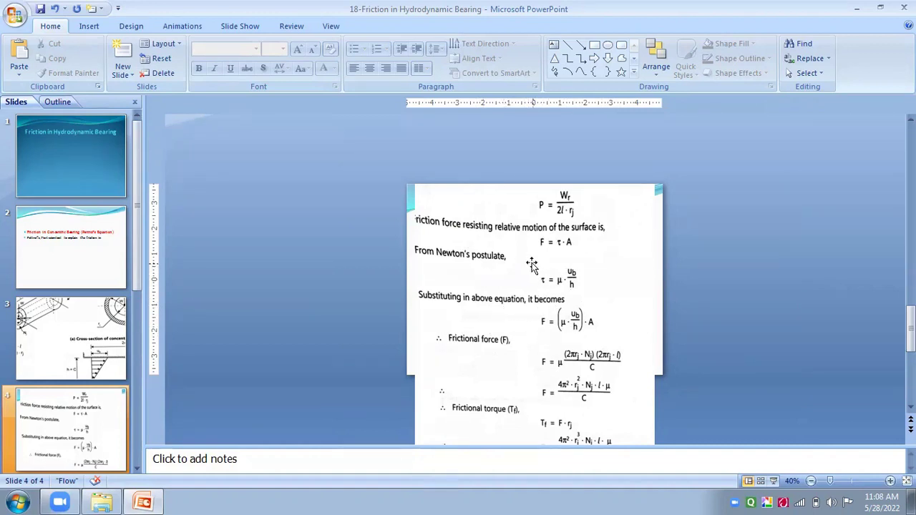
mouse_move(557, 246)
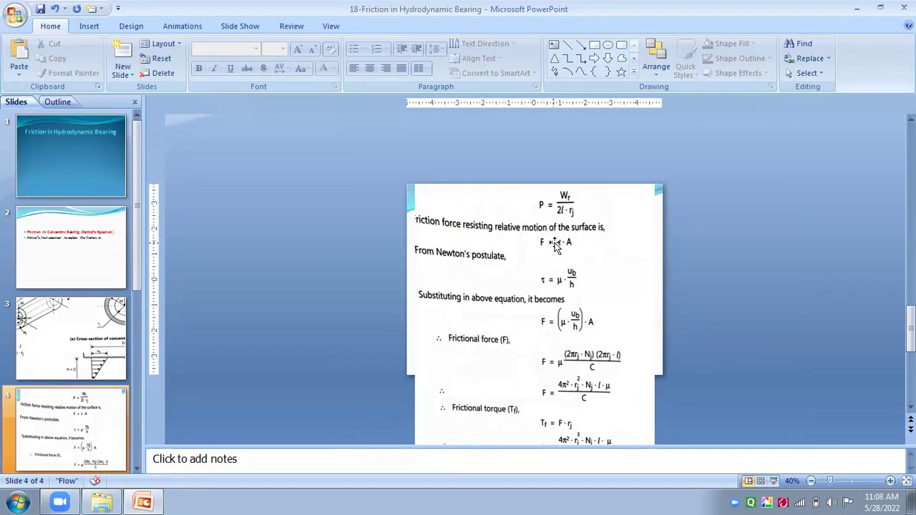
mouse_move(566, 290)
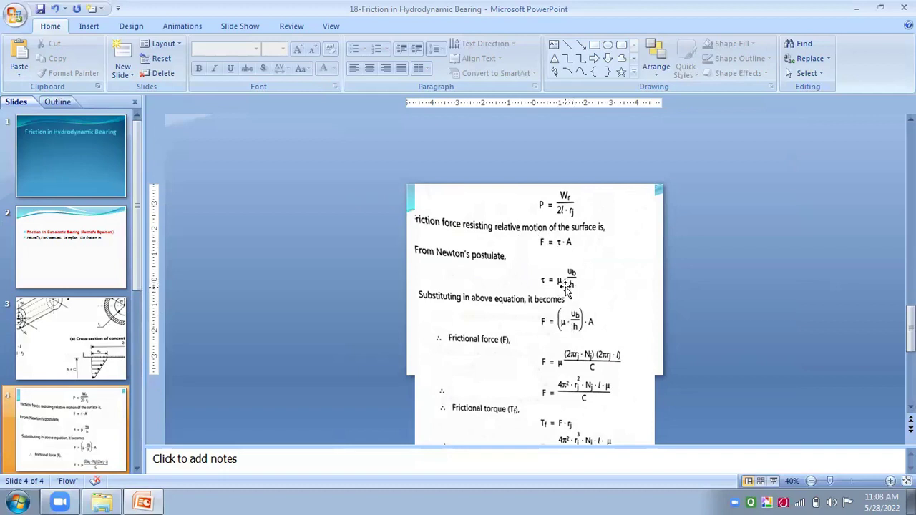
mouse_move(573, 282)
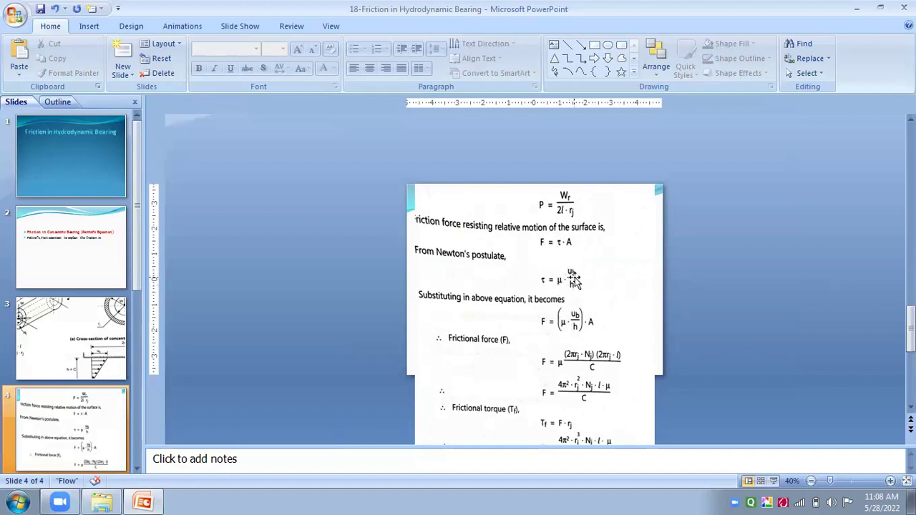
mouse_move(589, 330)
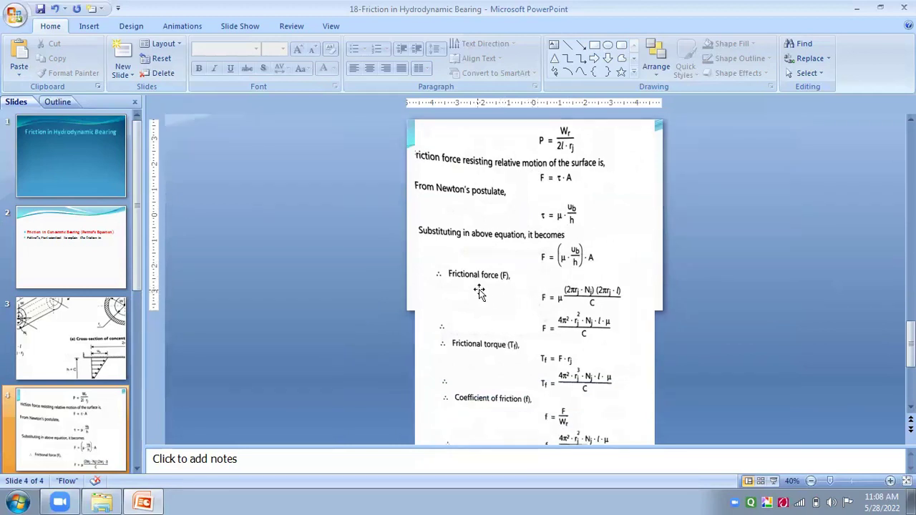
mouse_move(545, 302)
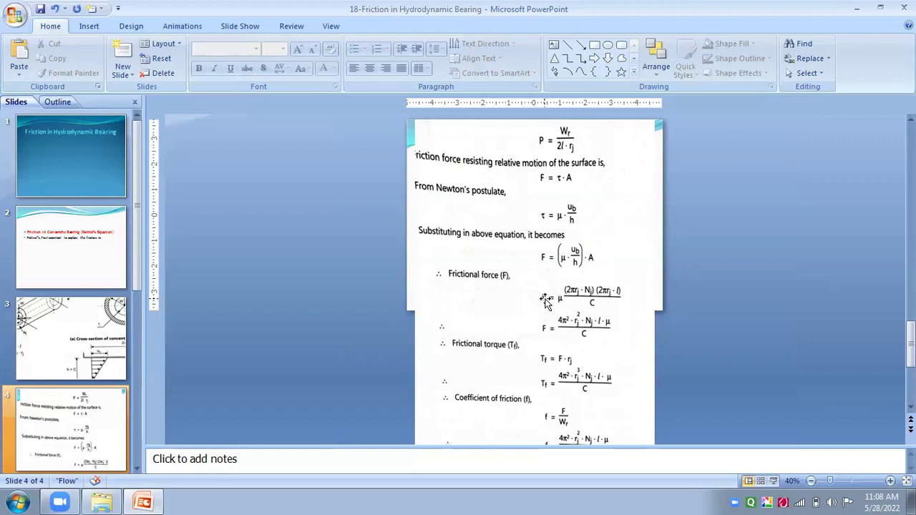
mouse_move(578, 298)
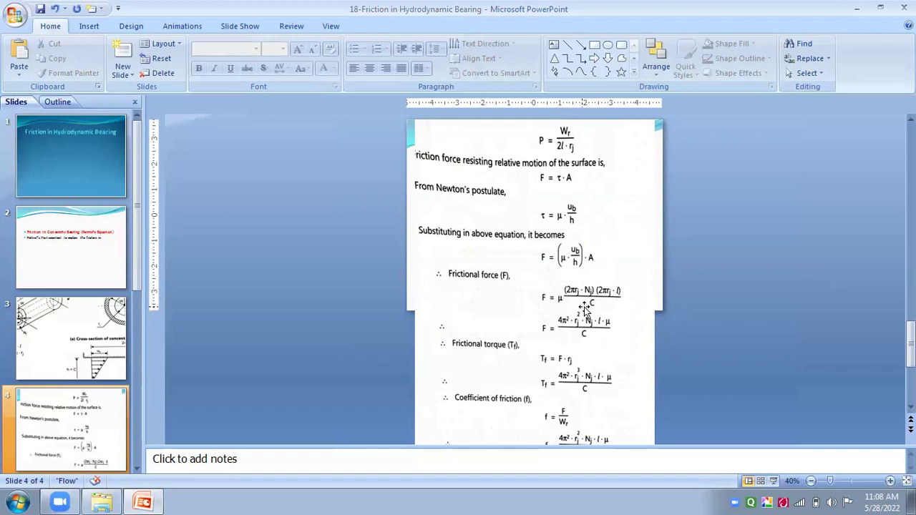
mouse_move(494, 301)
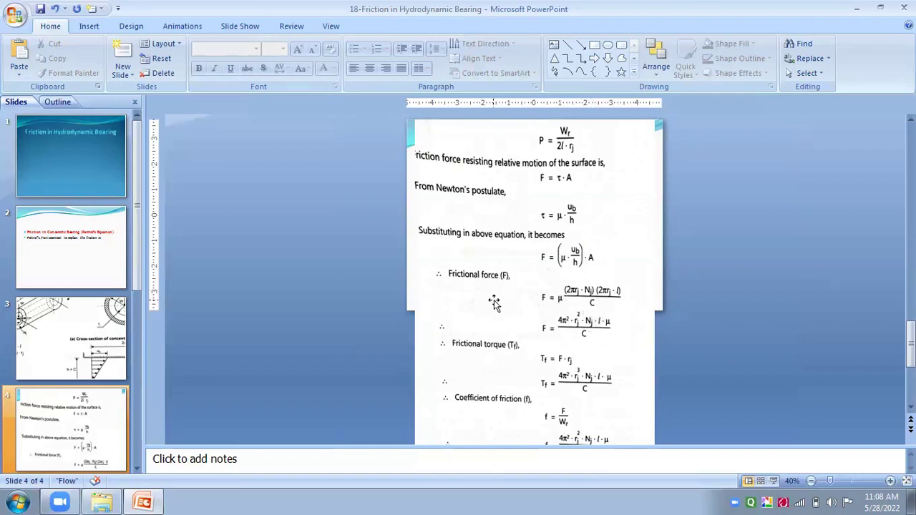
scroll("down", 3)
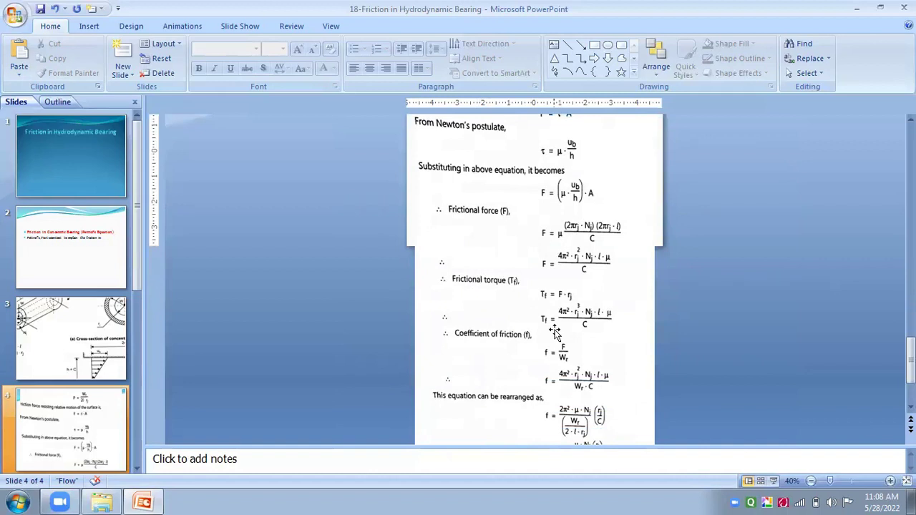
mouse_move(585, 328)
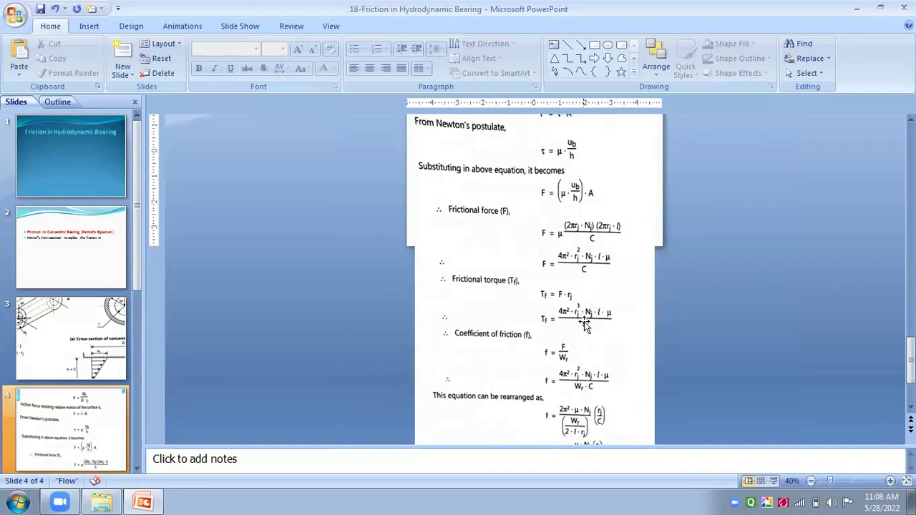
mouse_move(560, 326)
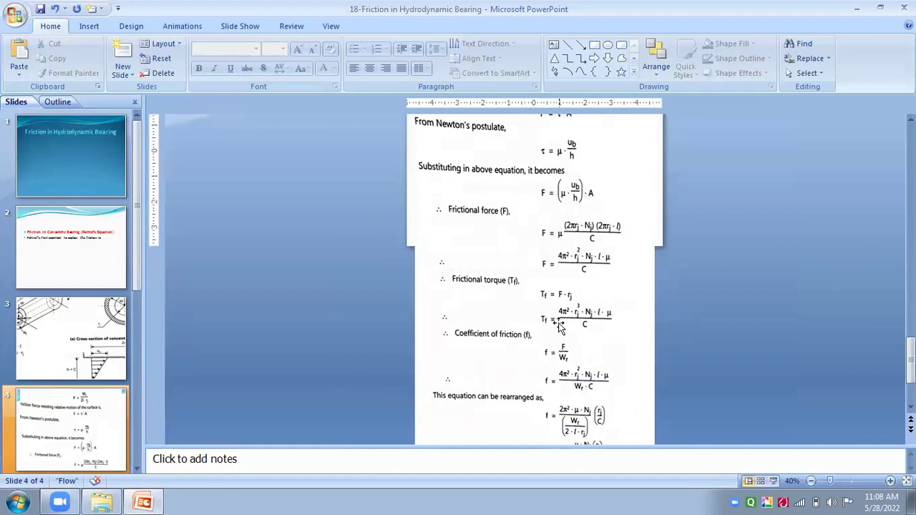
scroll("down", 3)
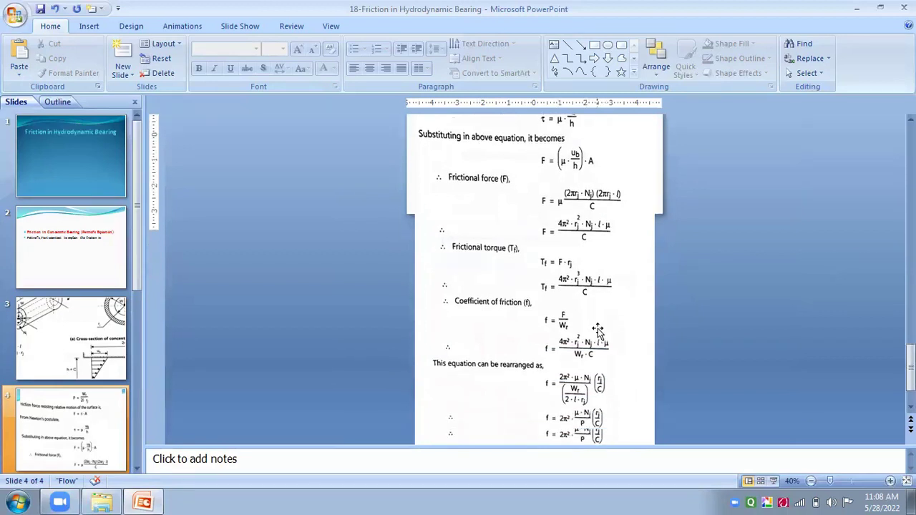
scroll("down", 3)
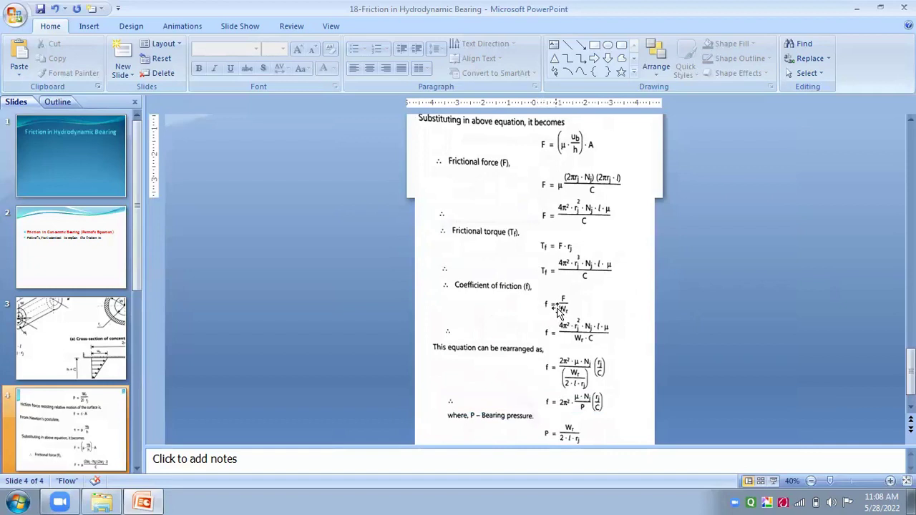
mouse_move(571, 307)
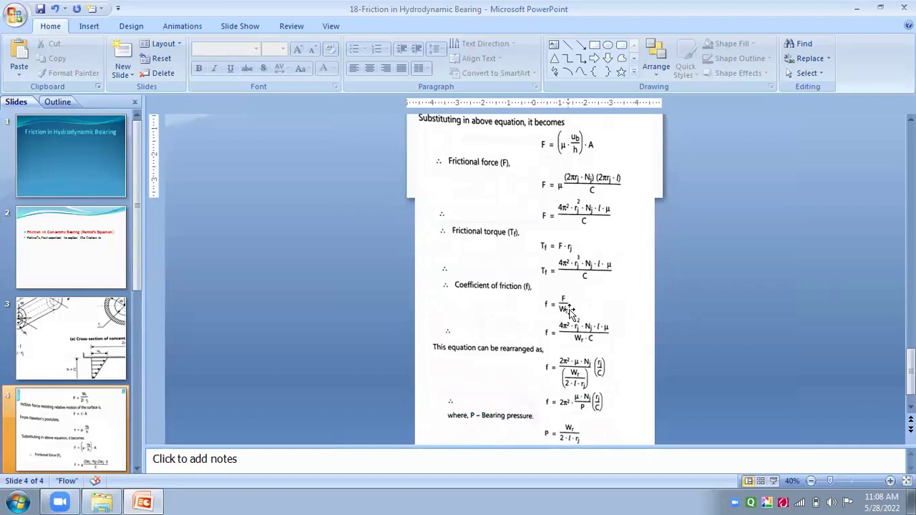
mouse_move(548, 340)
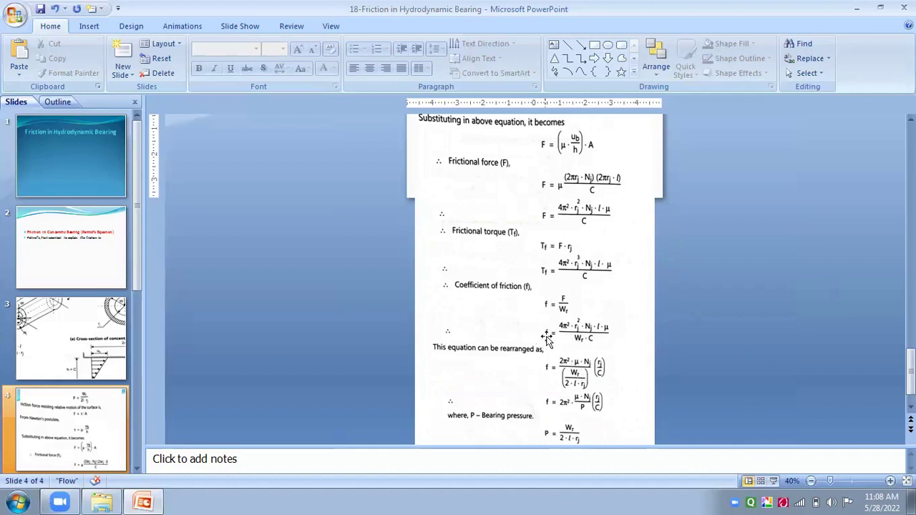
mouse_move(626, 342)
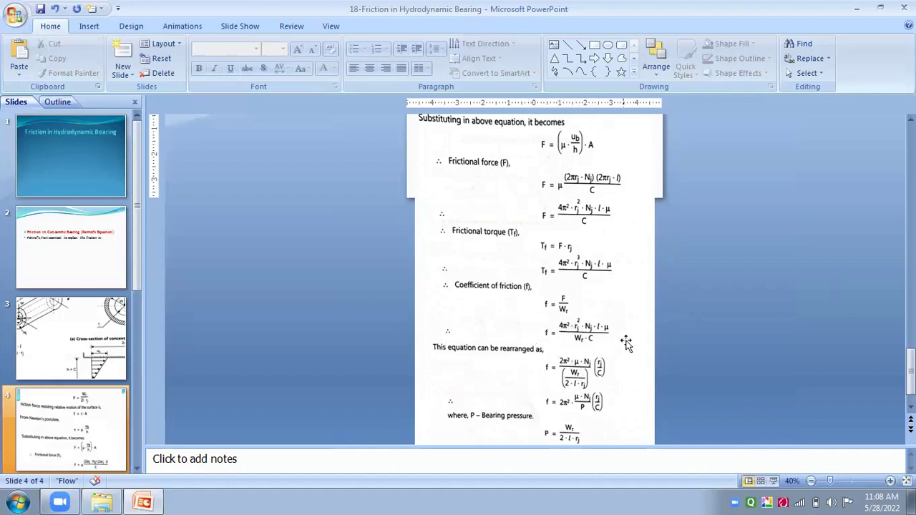
mouse_move(612, 351)
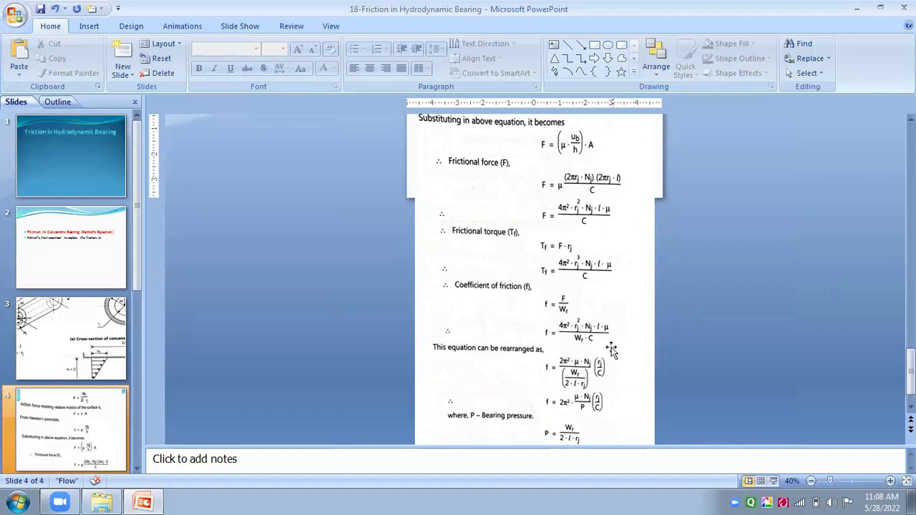
mouse_move(602, 340)
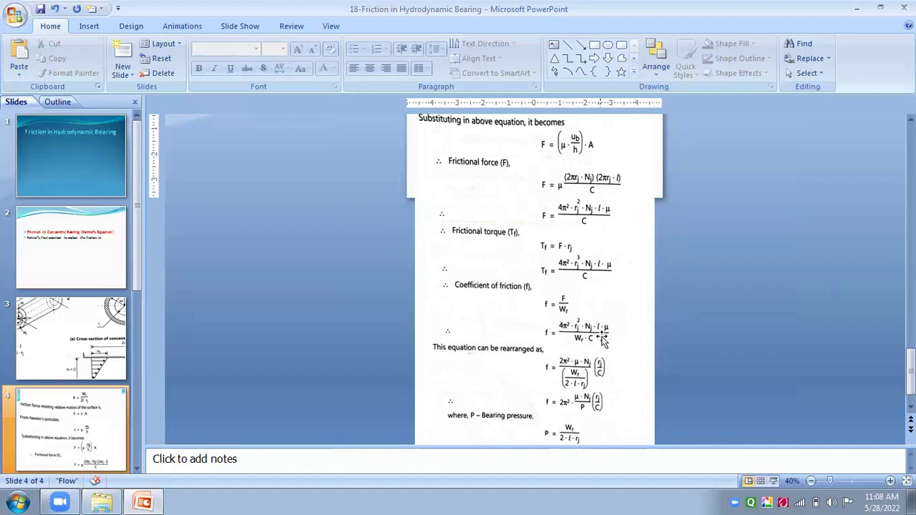
mouse_move(590, 346)
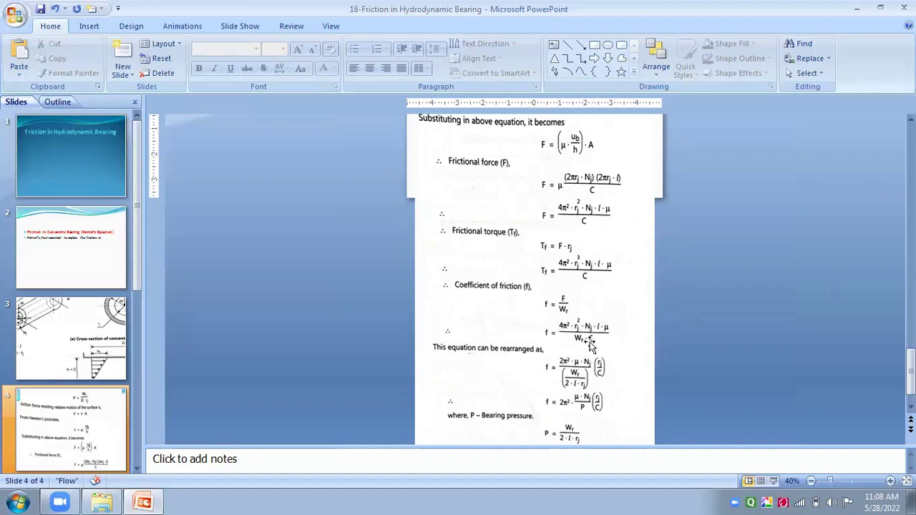
mouse_move(572, 401)
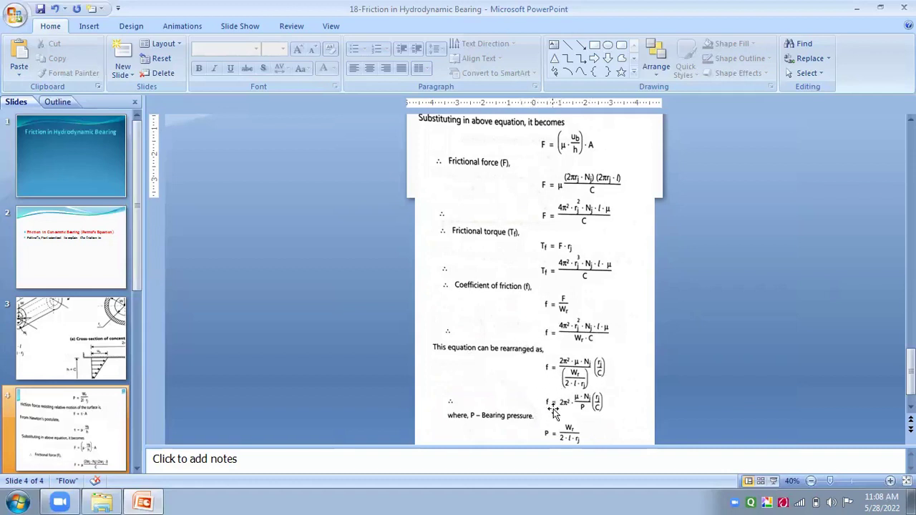
scroll("down", 3)
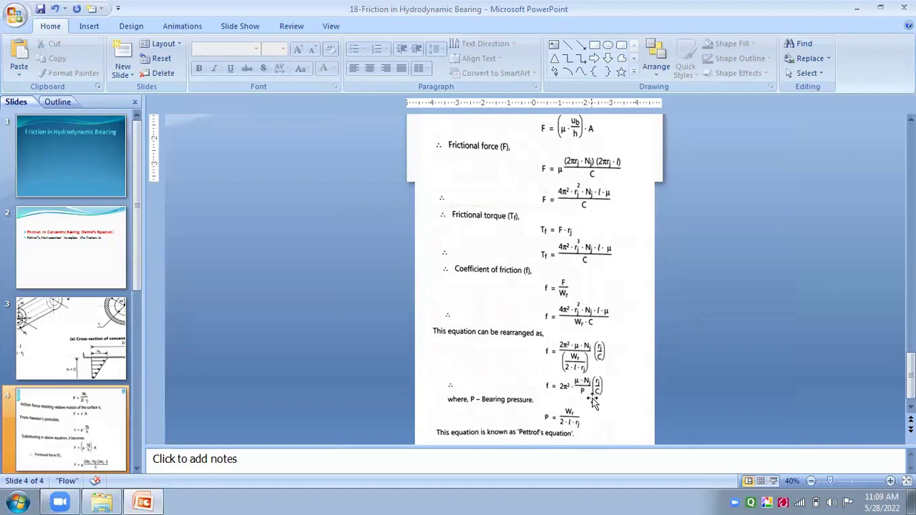
mouse_move(591, 397)
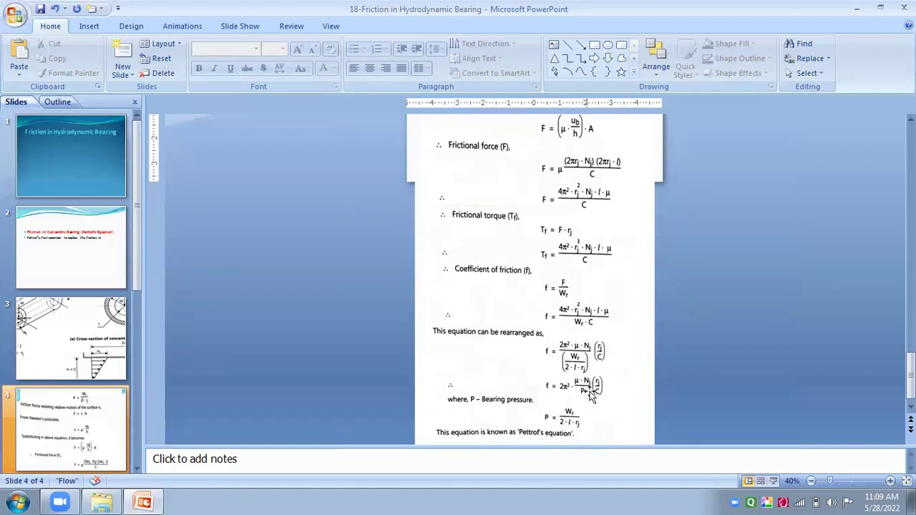
mouse_move(605, 407)
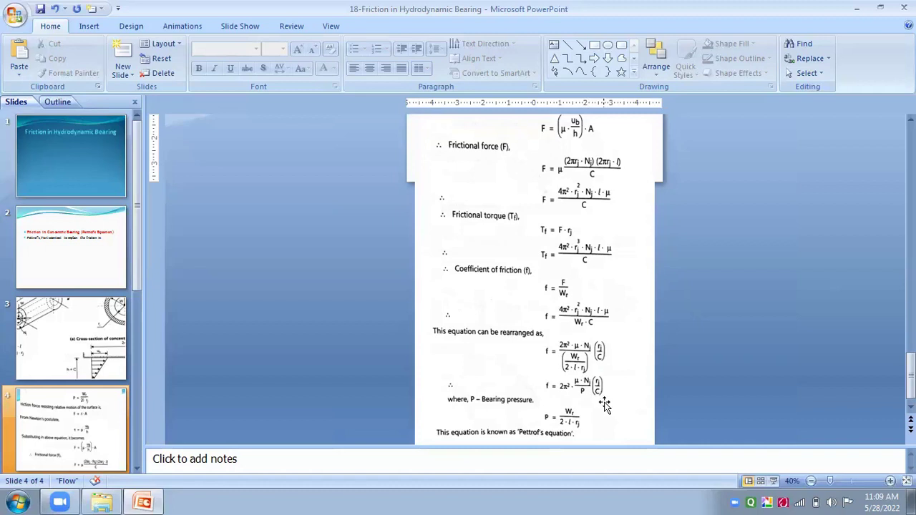
mouse_move(512, 415)
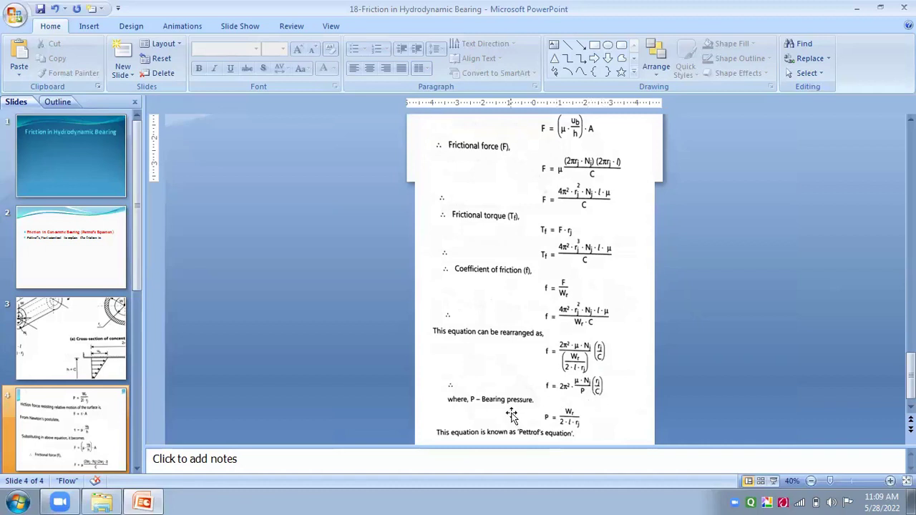
mouse_move(482, 418)
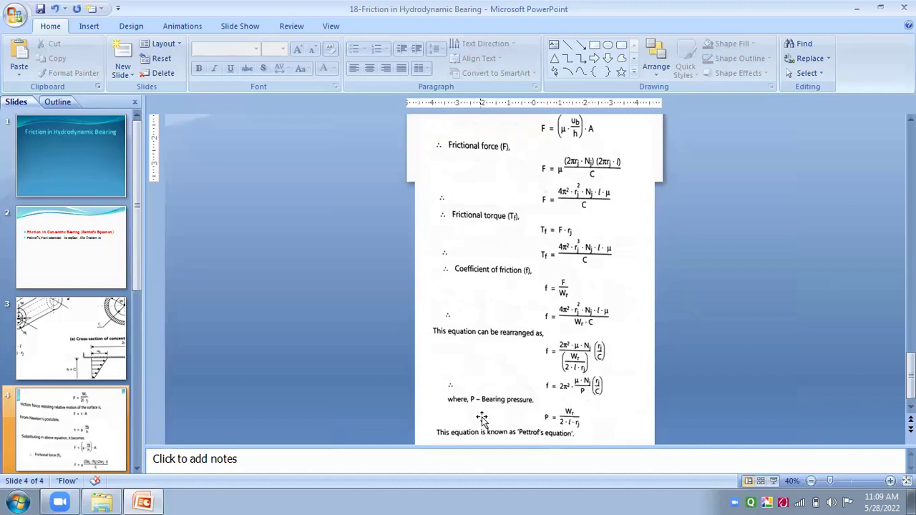
scroll("down", 3)
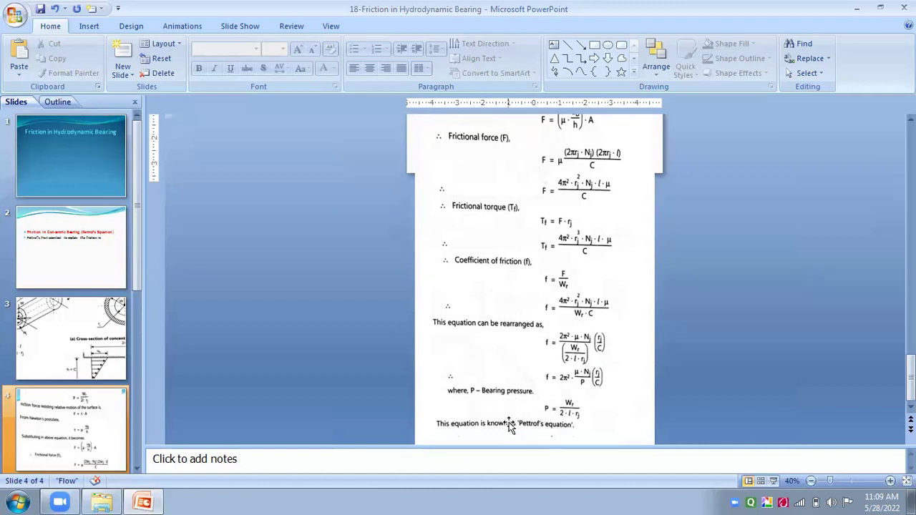
mouse_move(544, 413)
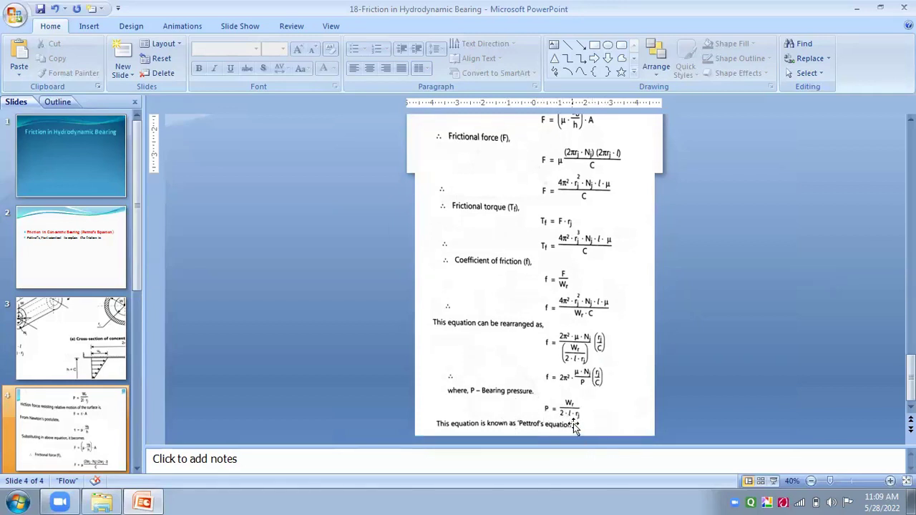
mouse_move(583, 408)
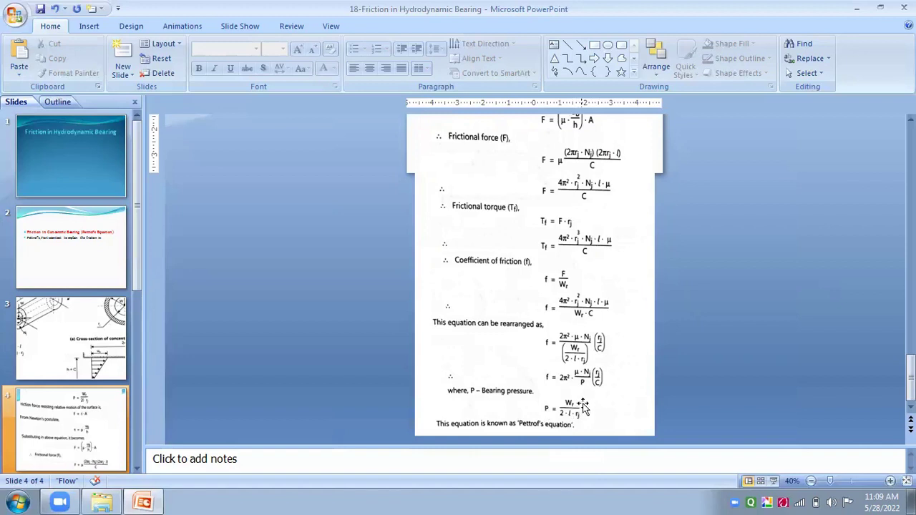
mouse_move(593, 414)
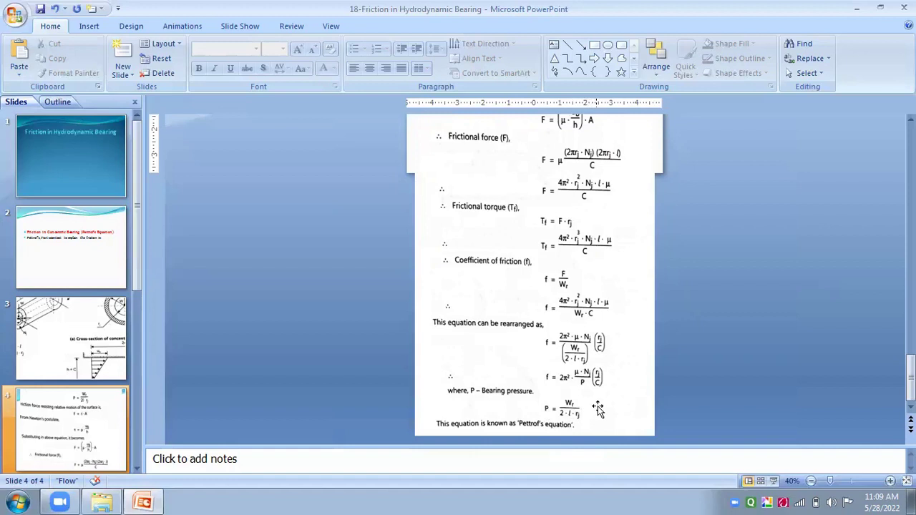
mouse_move(585, 389)
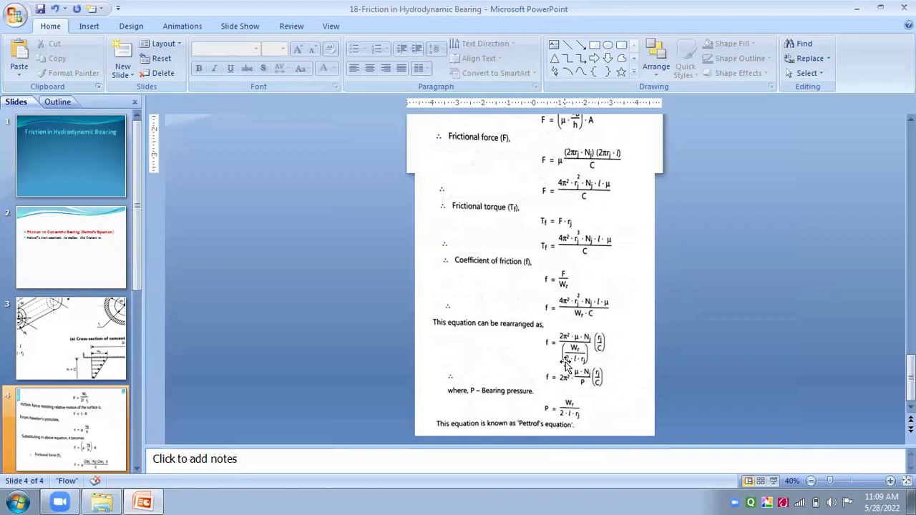
mouse_move(532, 315)
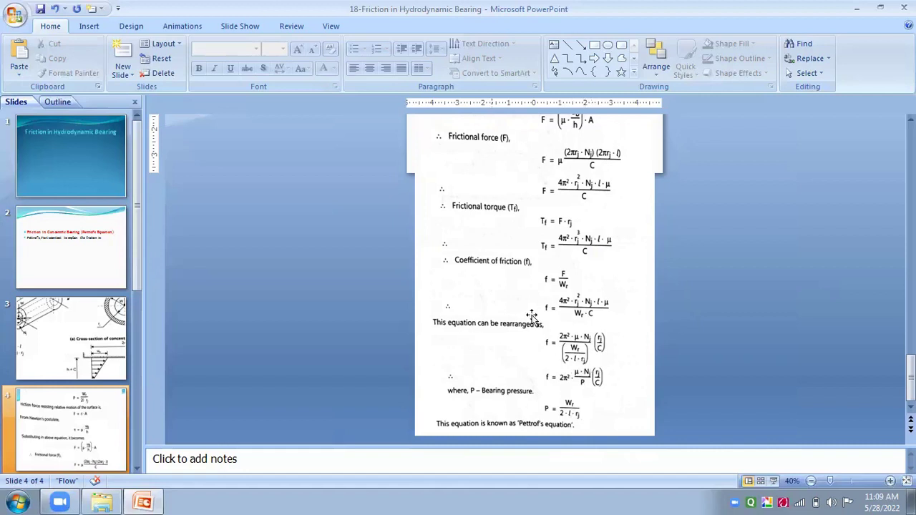
mouse_move(571, 378)
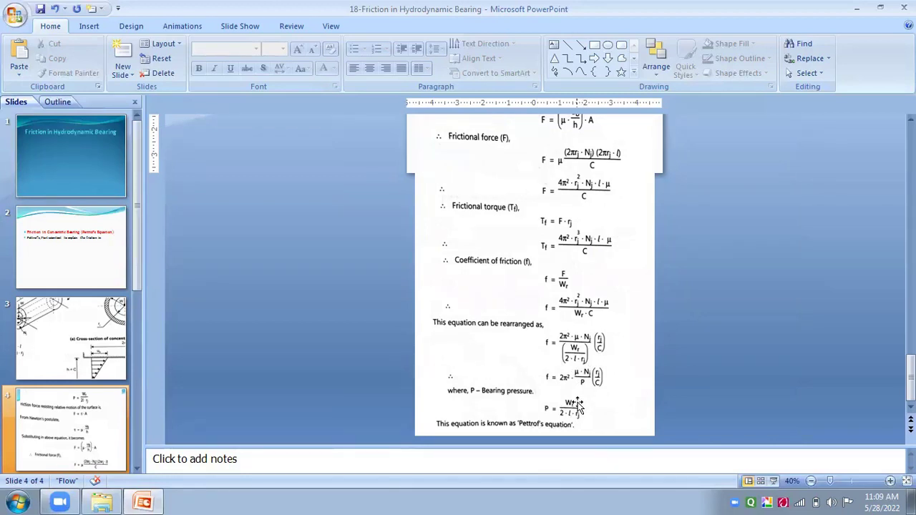
mouse_move(606, 332)
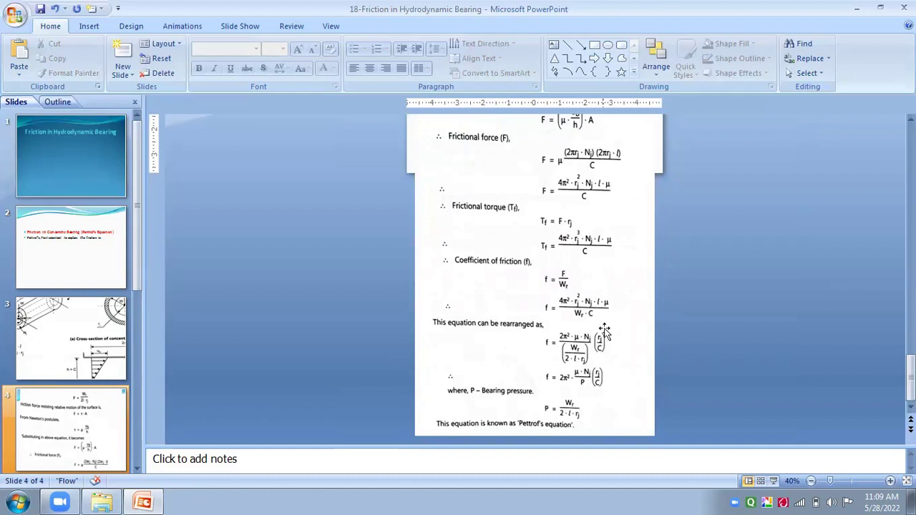
mouse_move(580, 351)
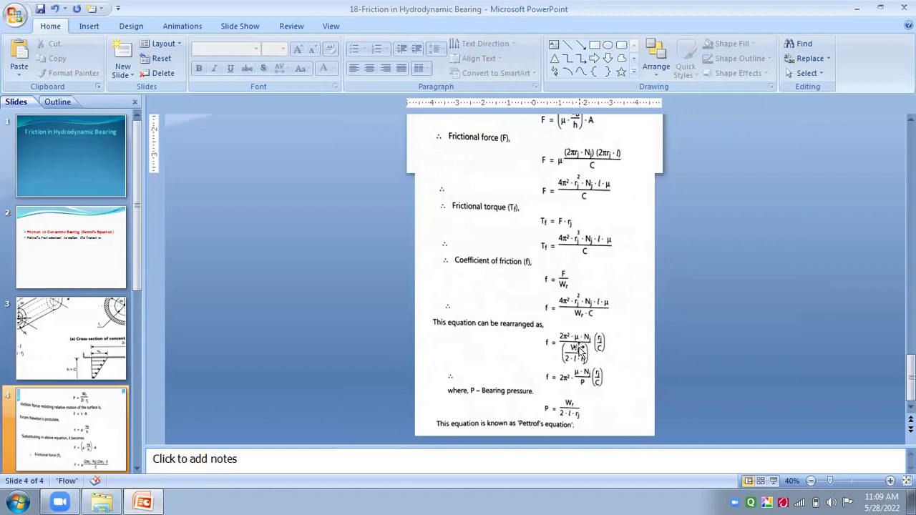
mouse_move(625, 319)
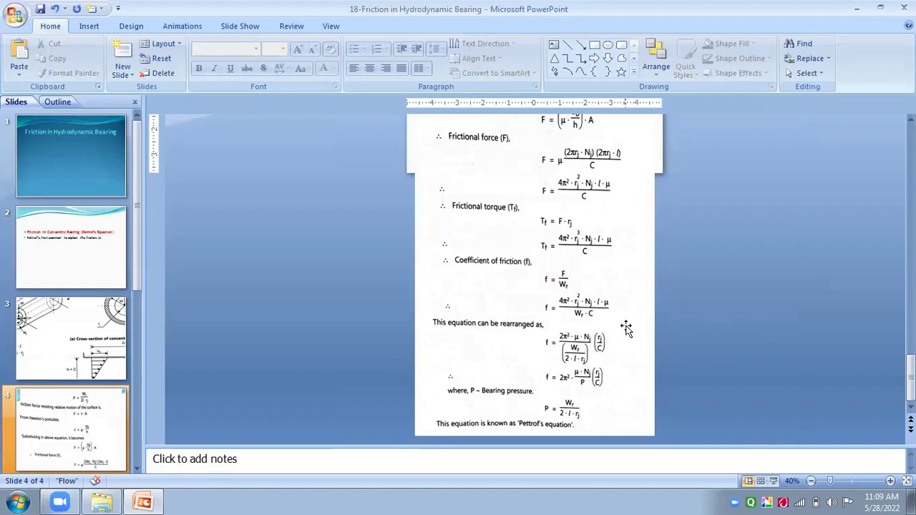
mouse_move(824, 326)
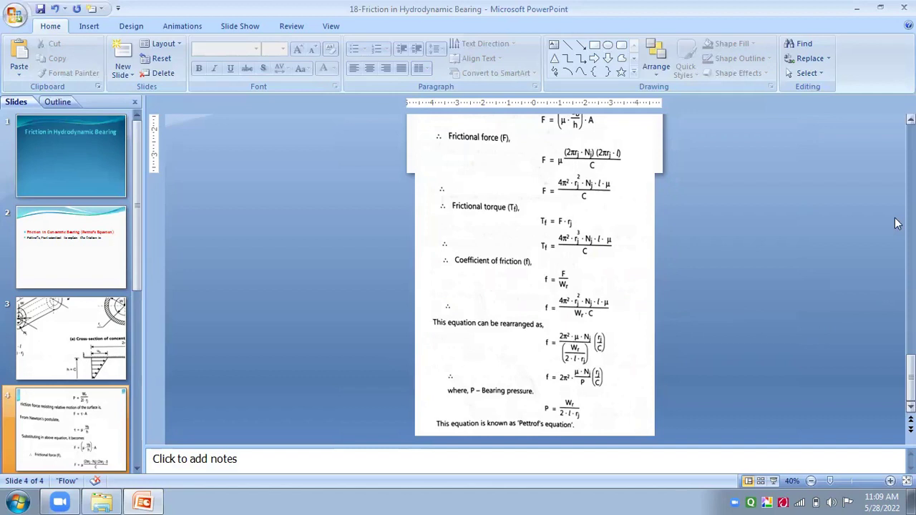
mouse_move(713, 204)
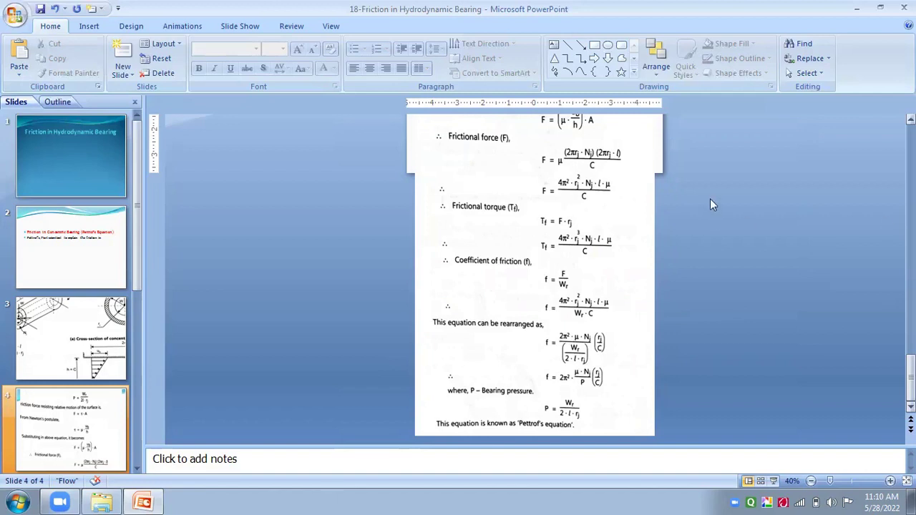
mouse_move(651, 282)
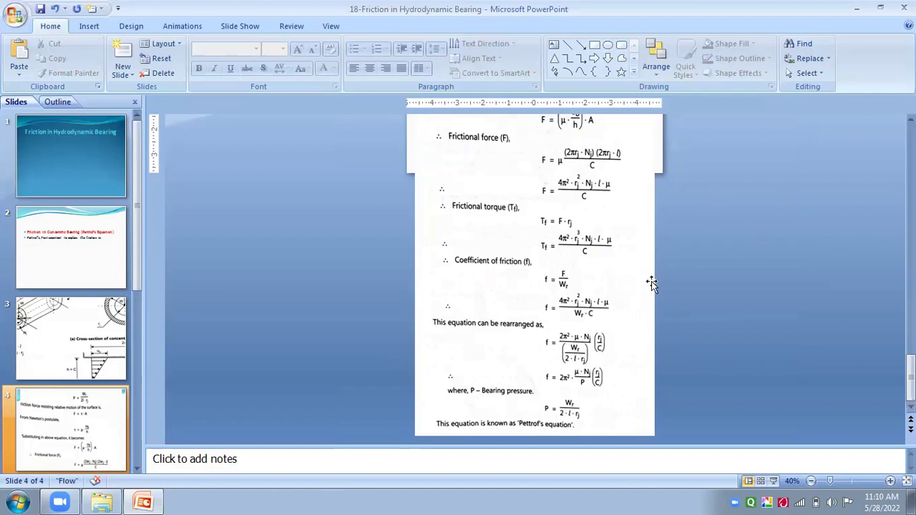
mouse_move(542, 389)
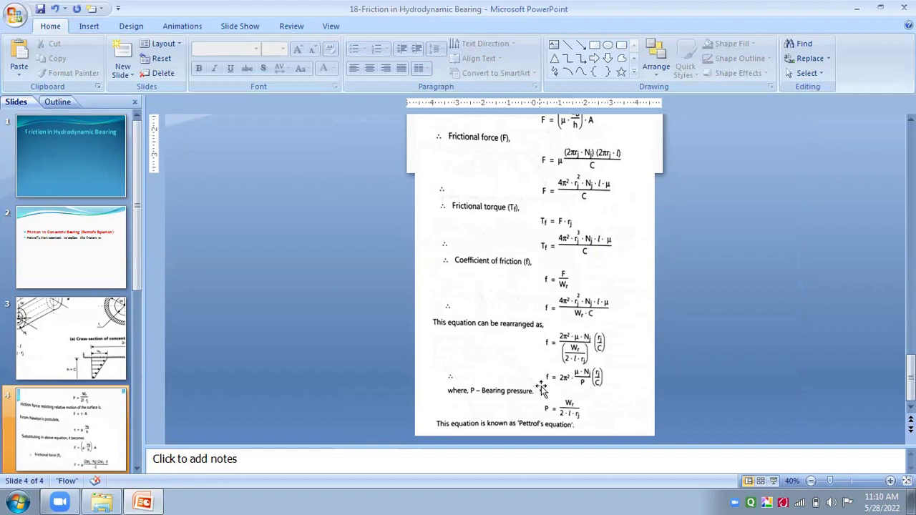
mouse_move(621, 451)
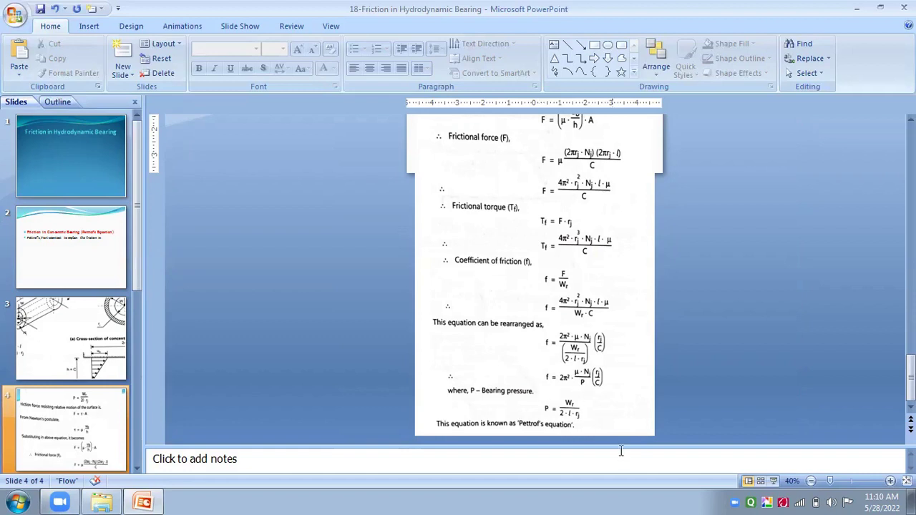
mouse_move(638, 499)
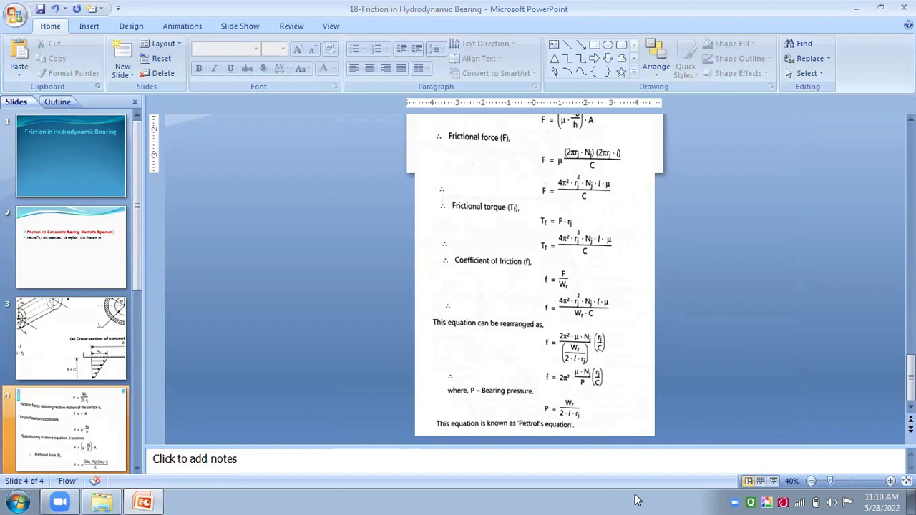
mouse_move(635, 499)
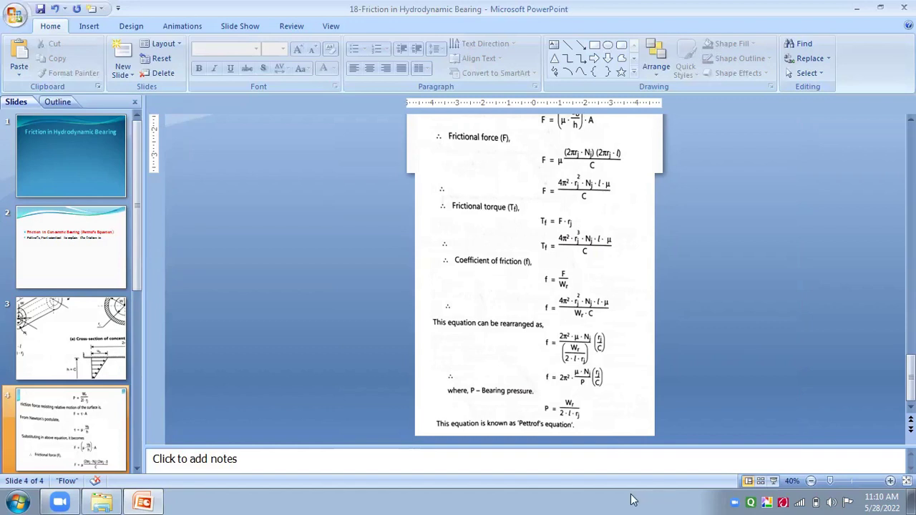
mouse_move(858, 501)
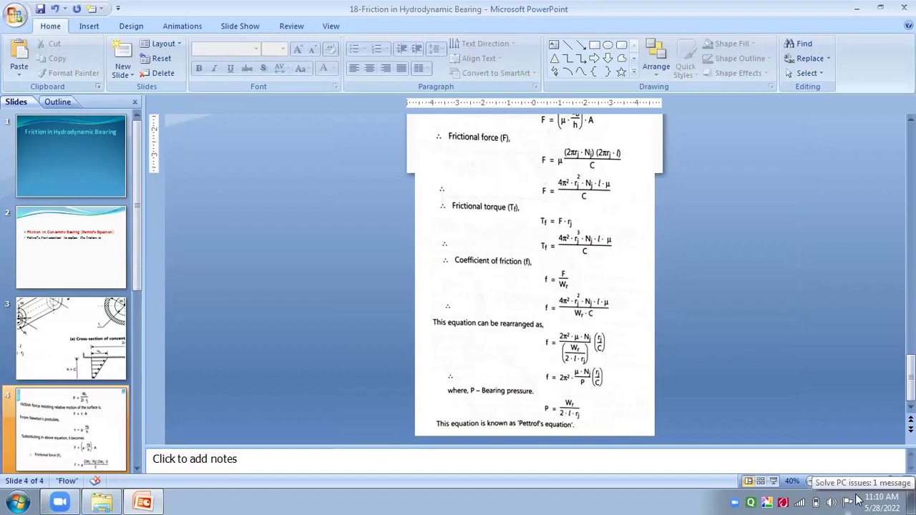
mouse_move(810, 431)
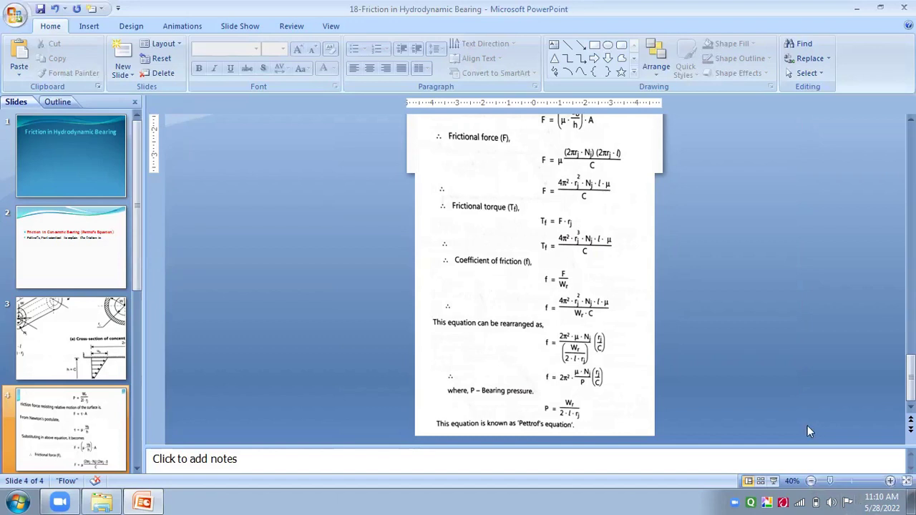
mouse_move(580, 363)
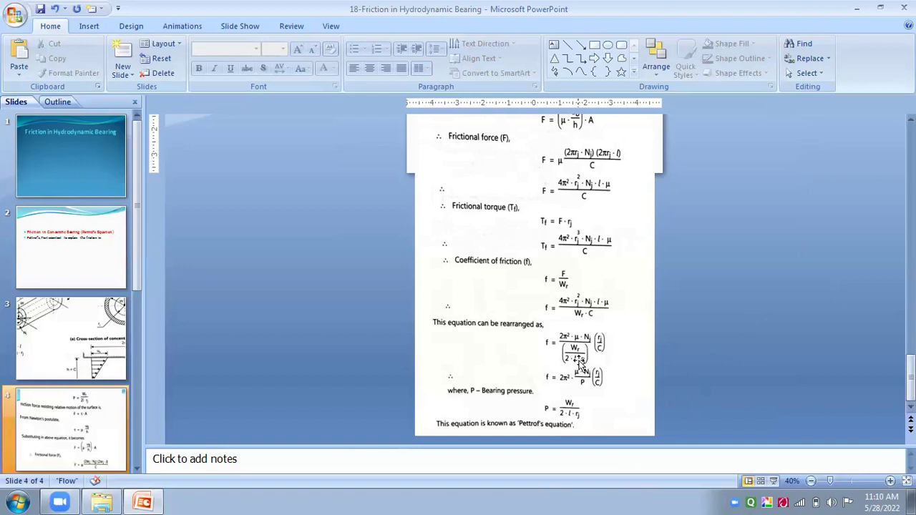
mouse_move(538, 311)
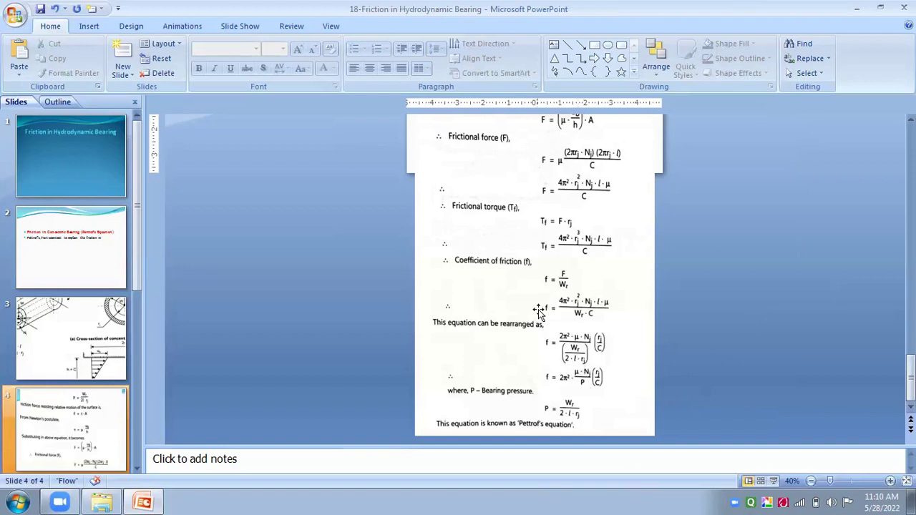
mouse_move(719, 313)
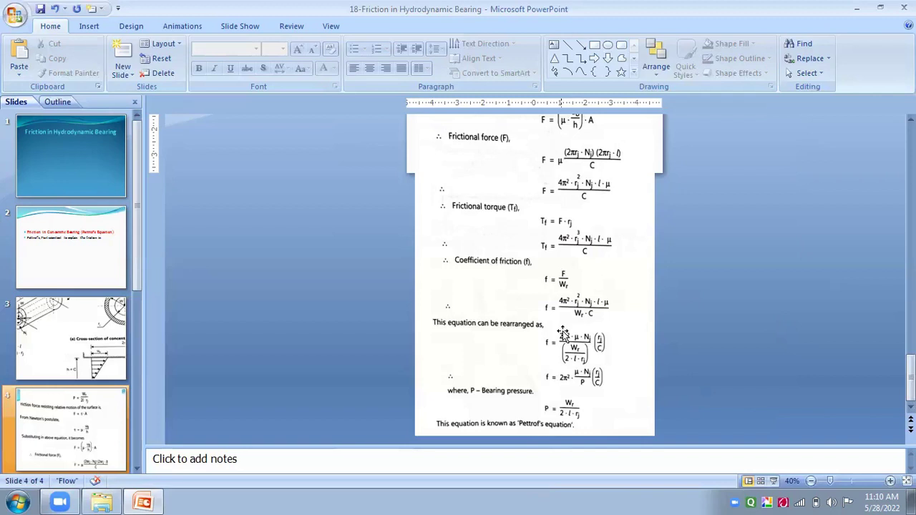
mouse_move(555, 340)
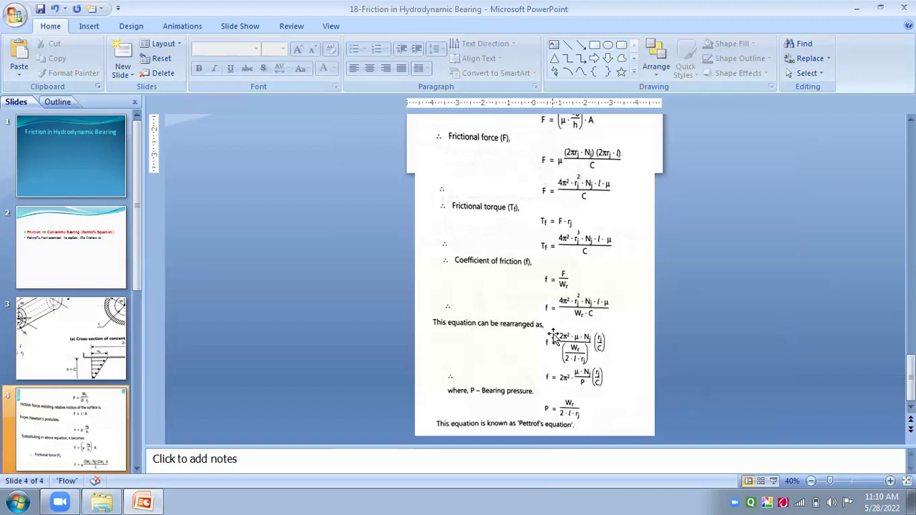
mouse_move(663, 365)
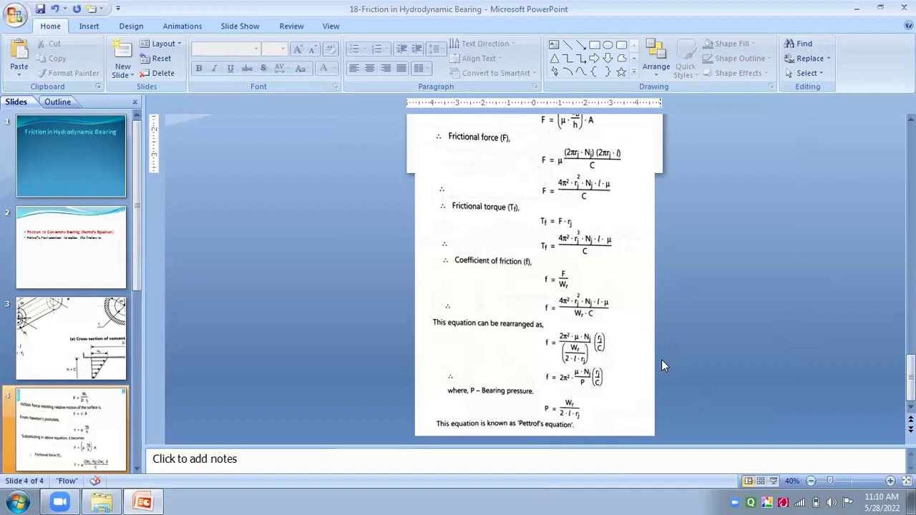
mouse_move(774, 362)
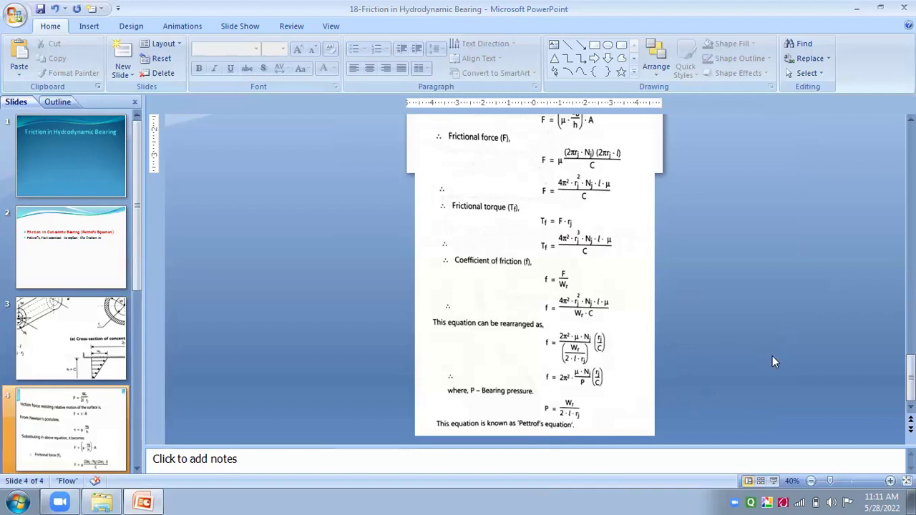
mouse_move(656, 426)
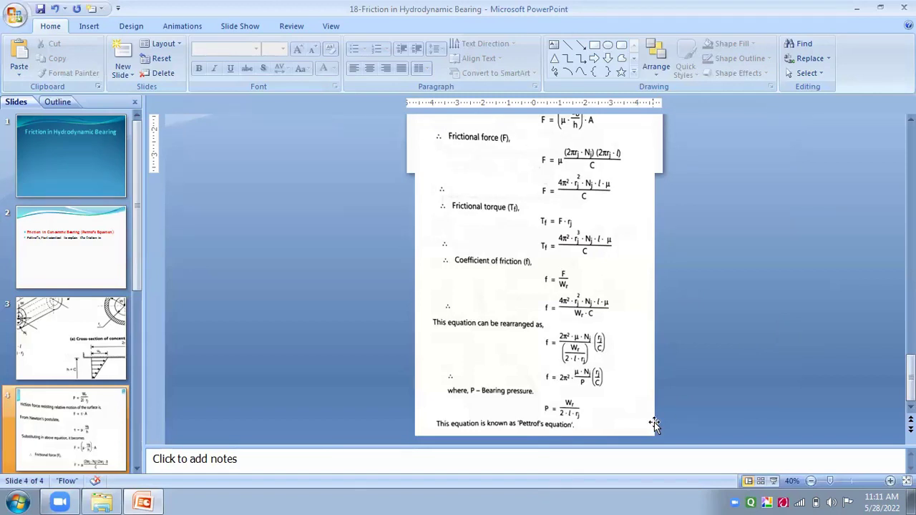
mouse_move(702, 418)
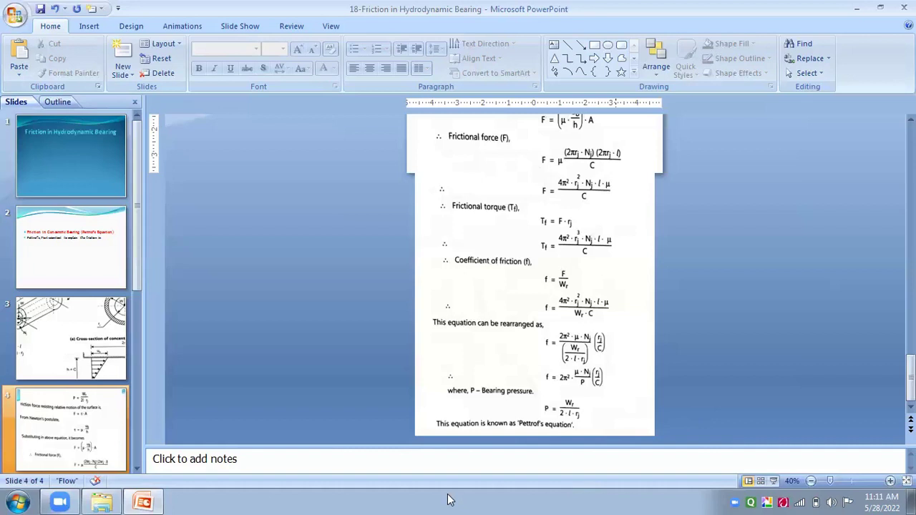
mouse_move(419, 499)
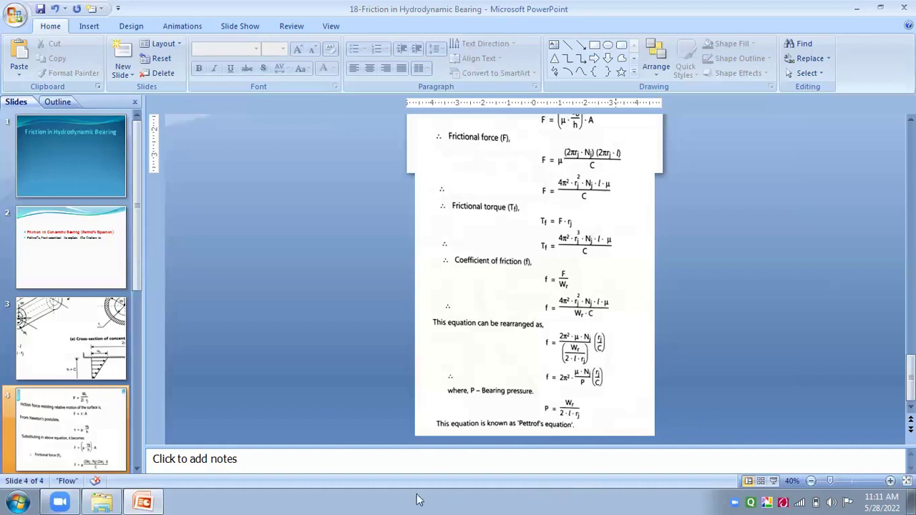
mouse_move(616, 444)
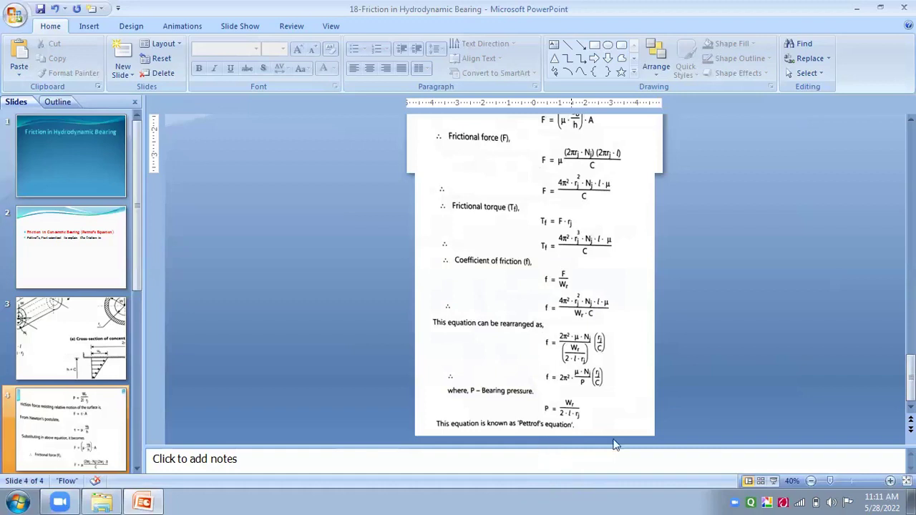
mouse_move(485, 184)
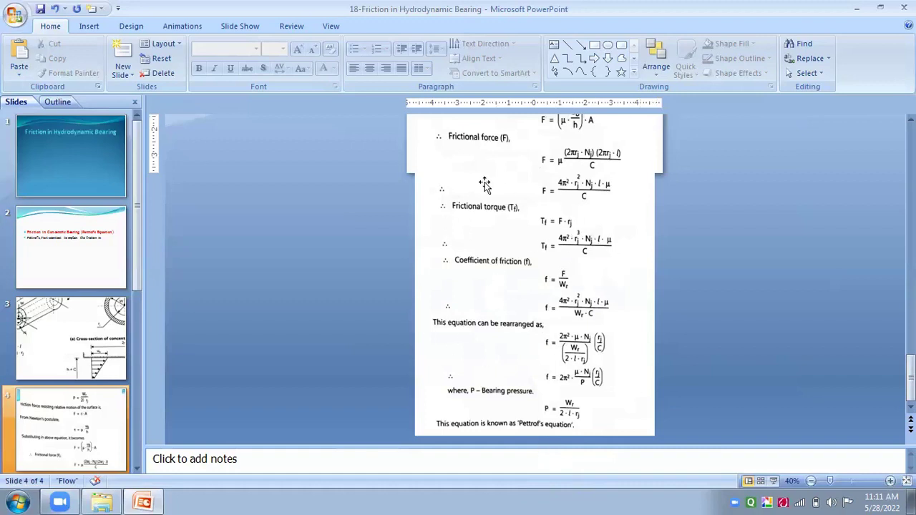
mouse_move(412, 261)
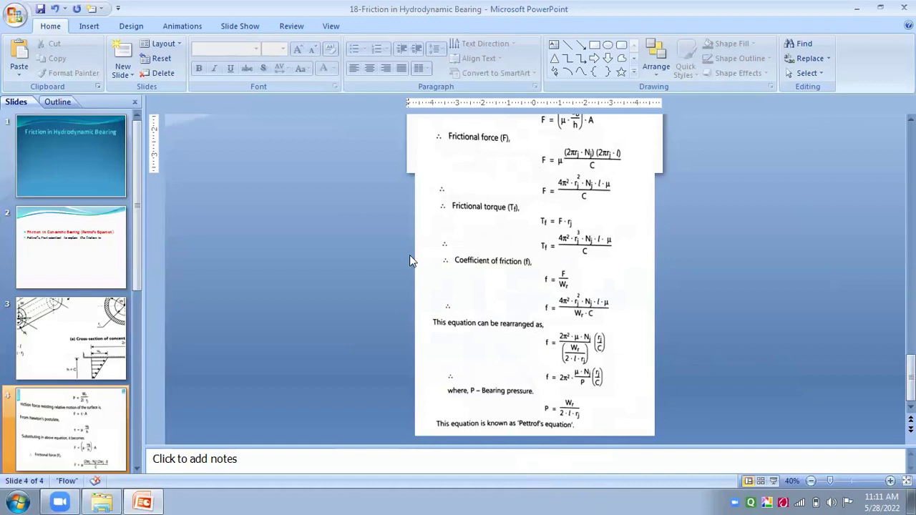
mouse_move(311, 386)
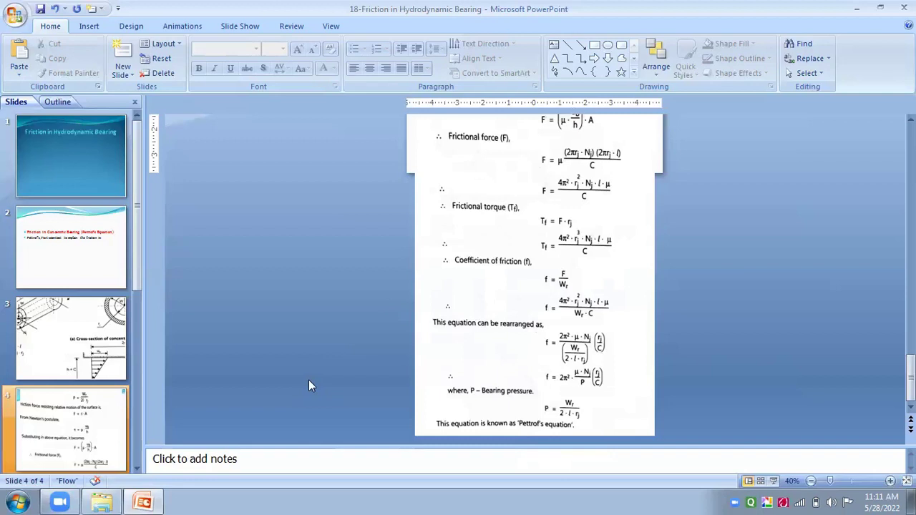
mouse_move(292, 362)
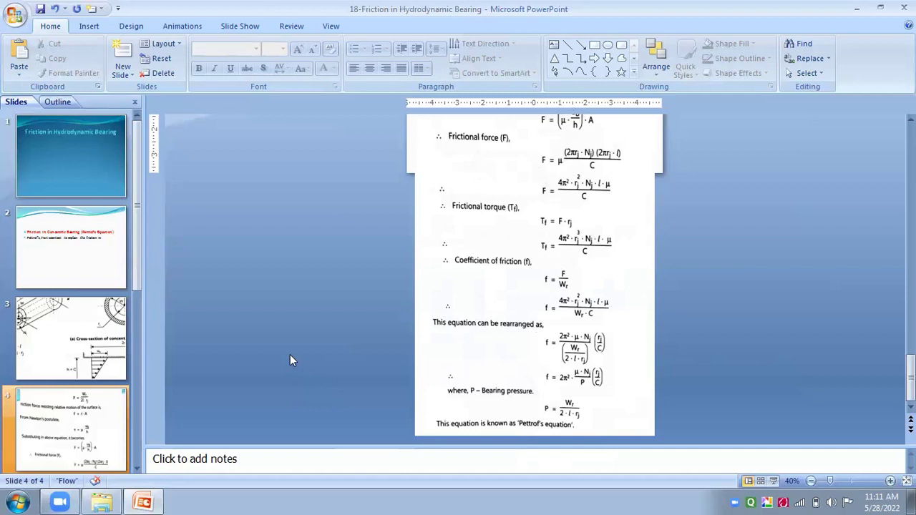
mouse_move(291, 341)
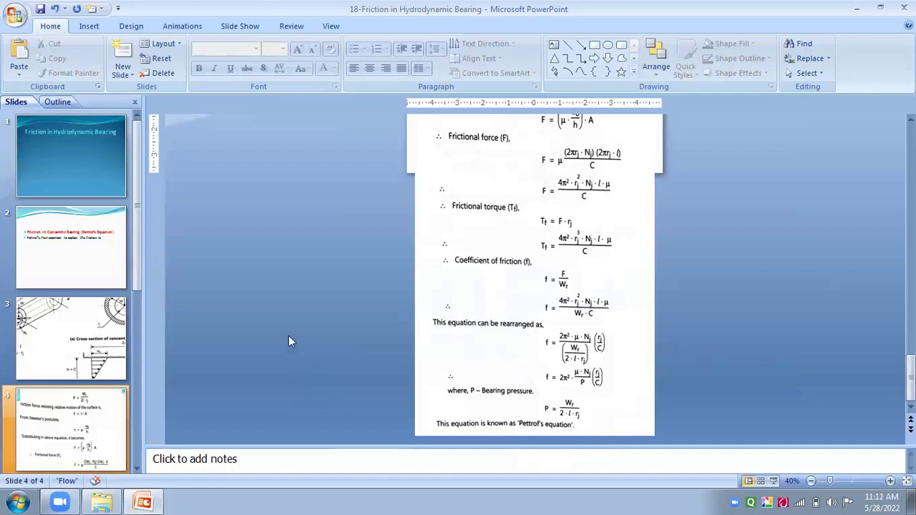
mouse_move(347, 339)
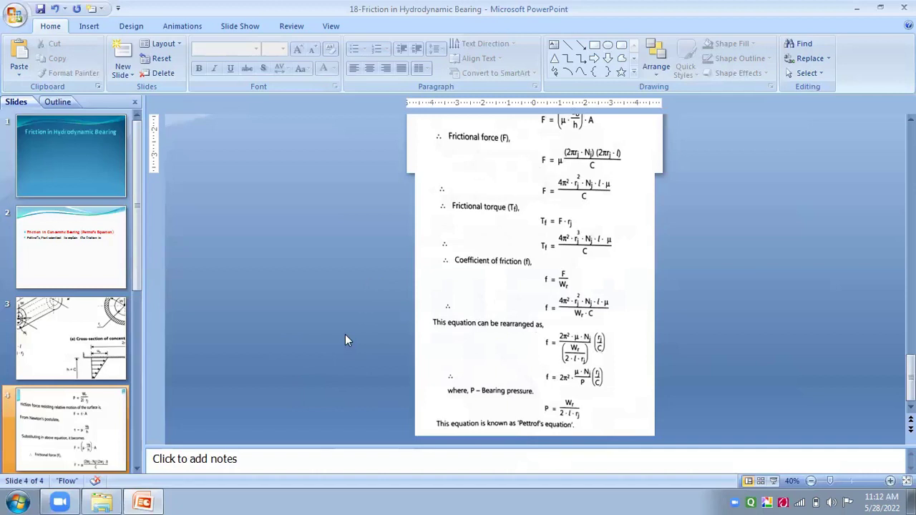
mouse_move(709, 279)
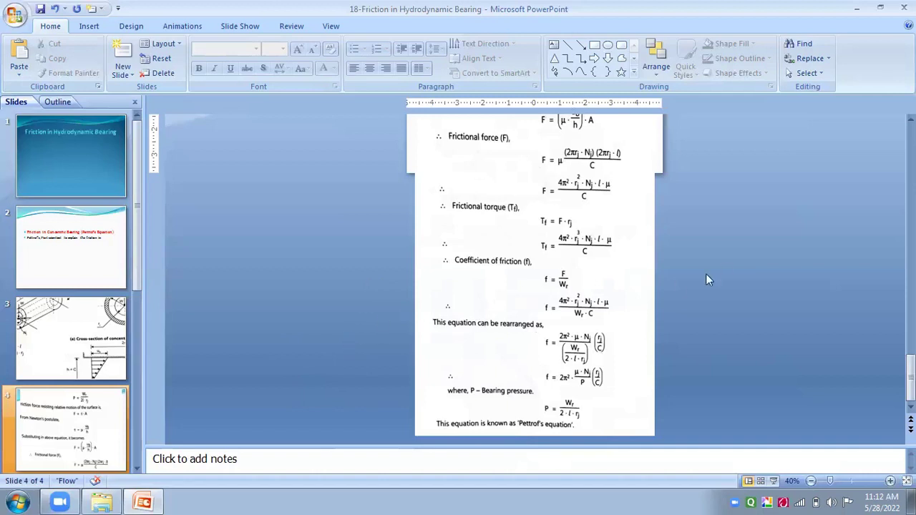
mouse_move(225, 405)
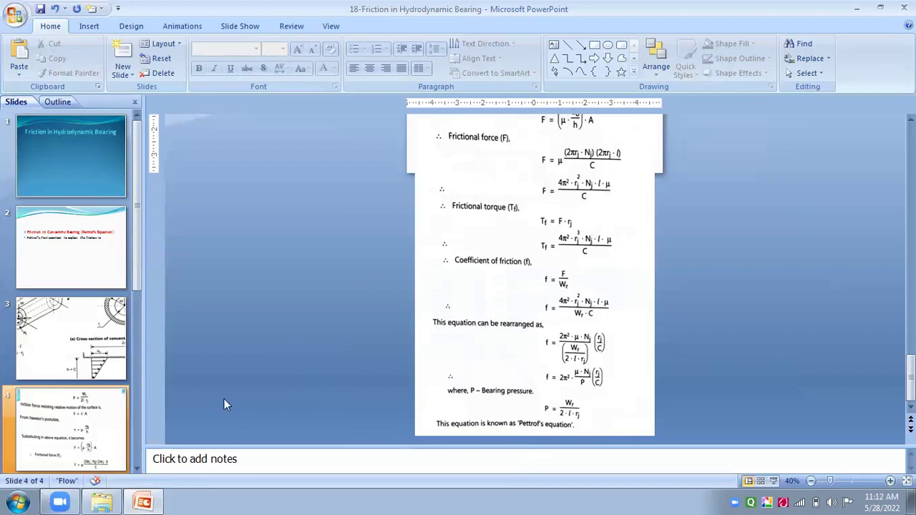
mouse_move(262, 415)
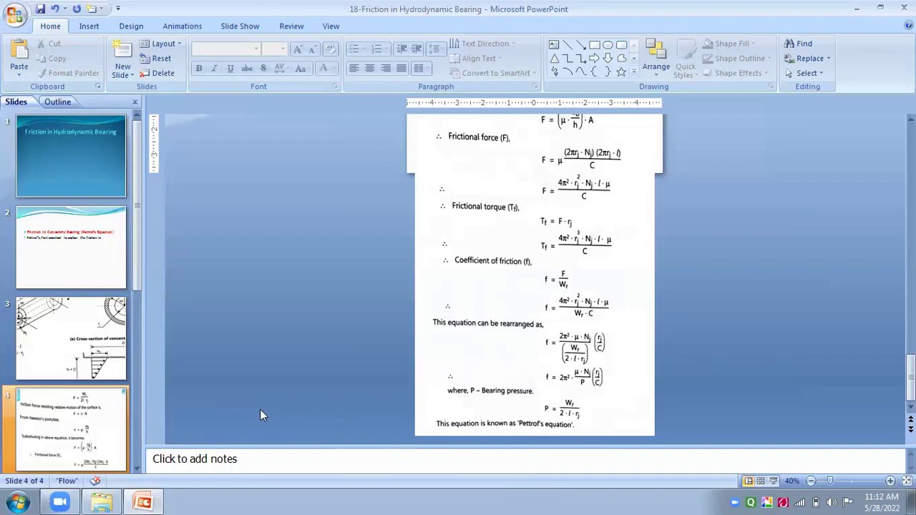